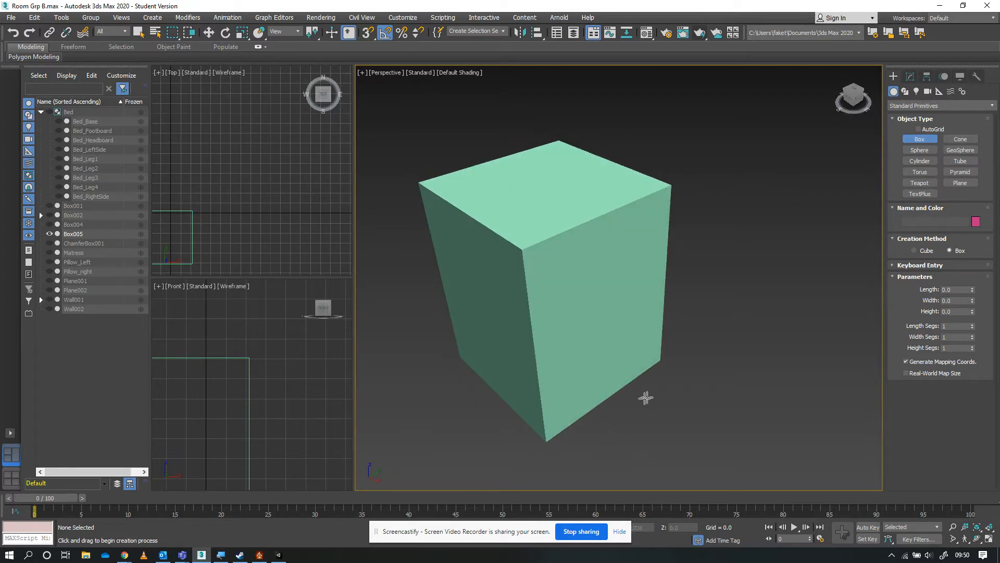
{"action": "mouse_move", "coordinate": [556, 263]}
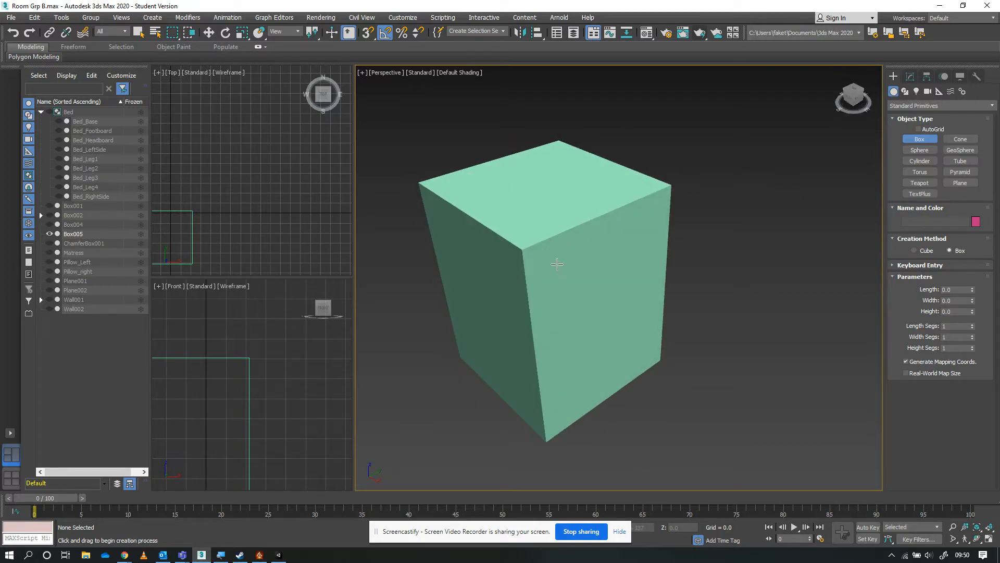
{"action": "mouse_move", "coordinate": [533, 275]}
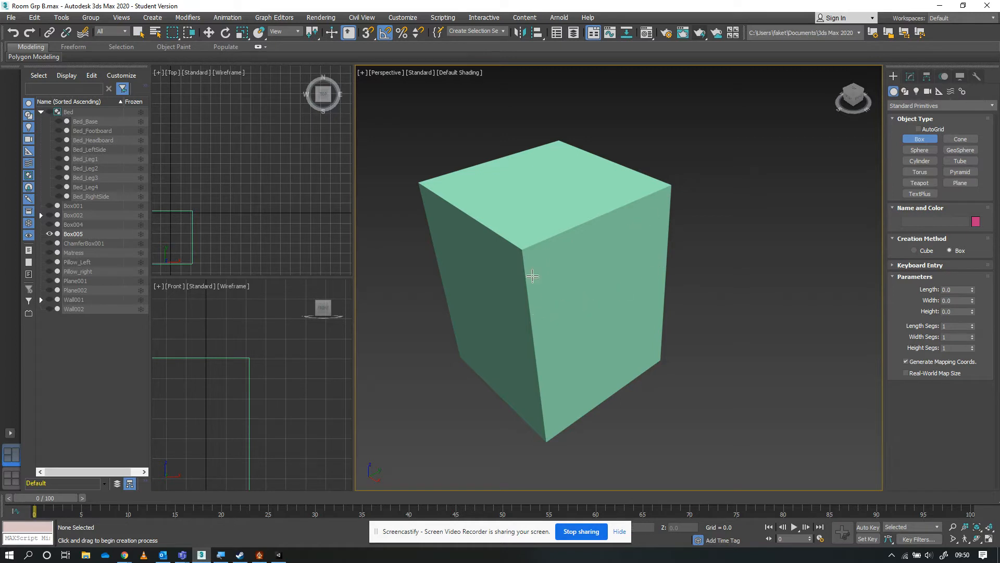
{"action": "mouse_move", "coordinate": [607, 309]}
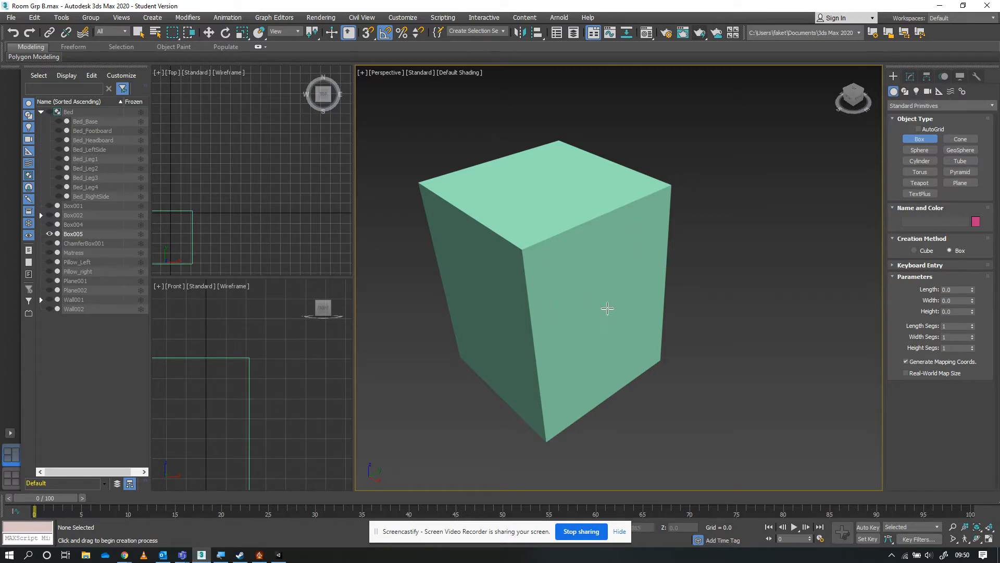
{"action": "mouse_move", "coordinate": [623, 362]}
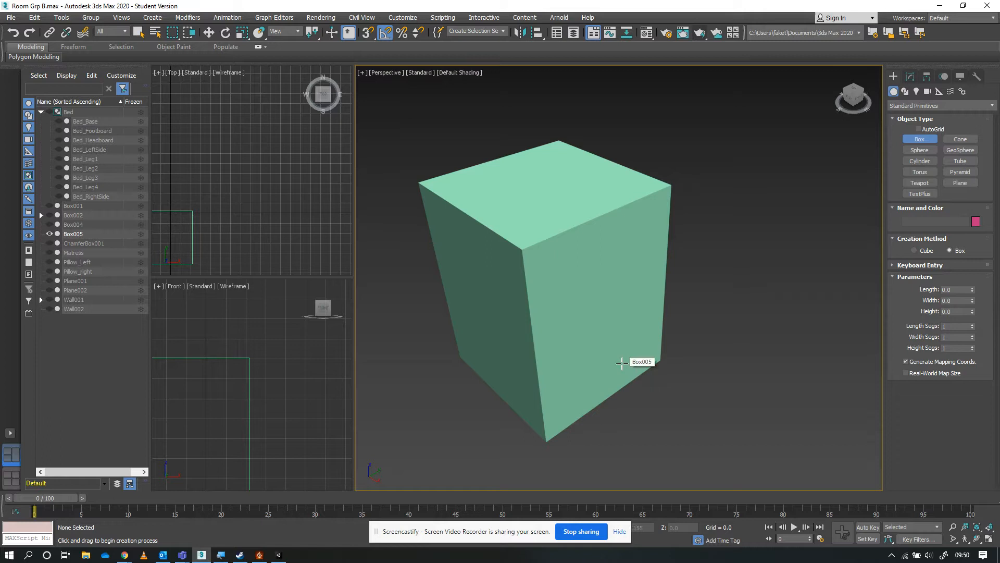
{"action": "mouse_move", "coordinate": [542, 259]}
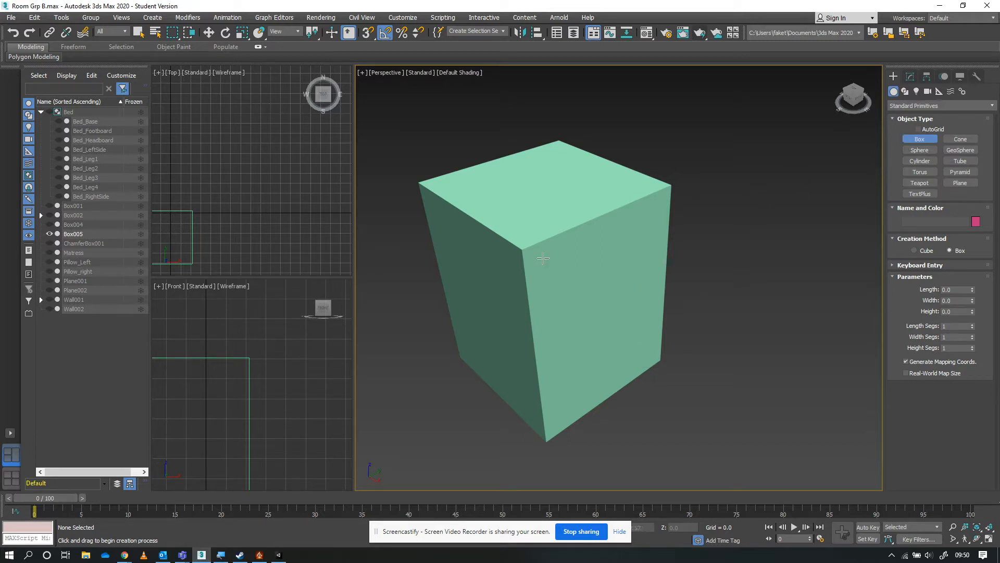
{"action": "mouse_move", "coordinate": [585, 266]}
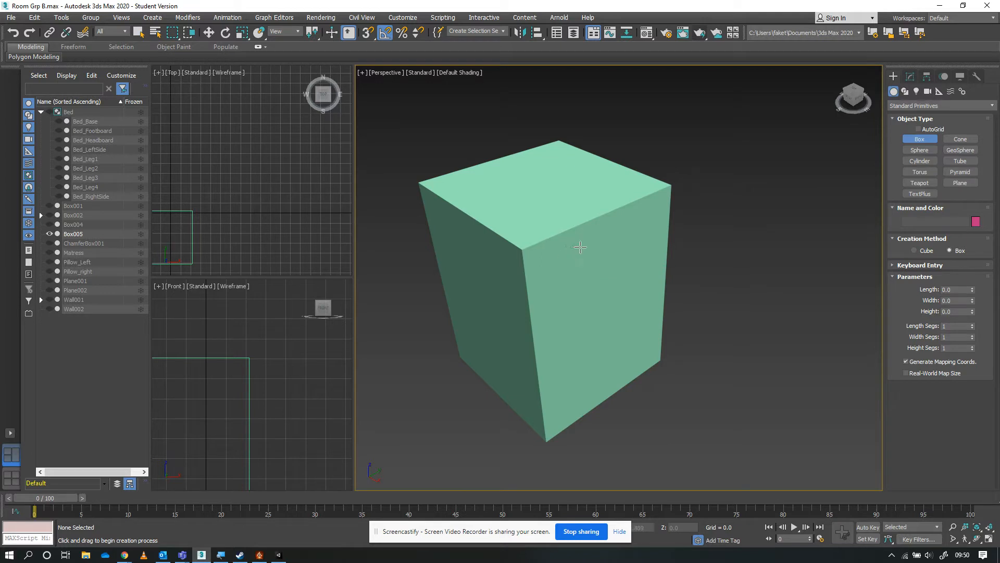
{"action": "mouse_move", "coordinate": [580, 246]}
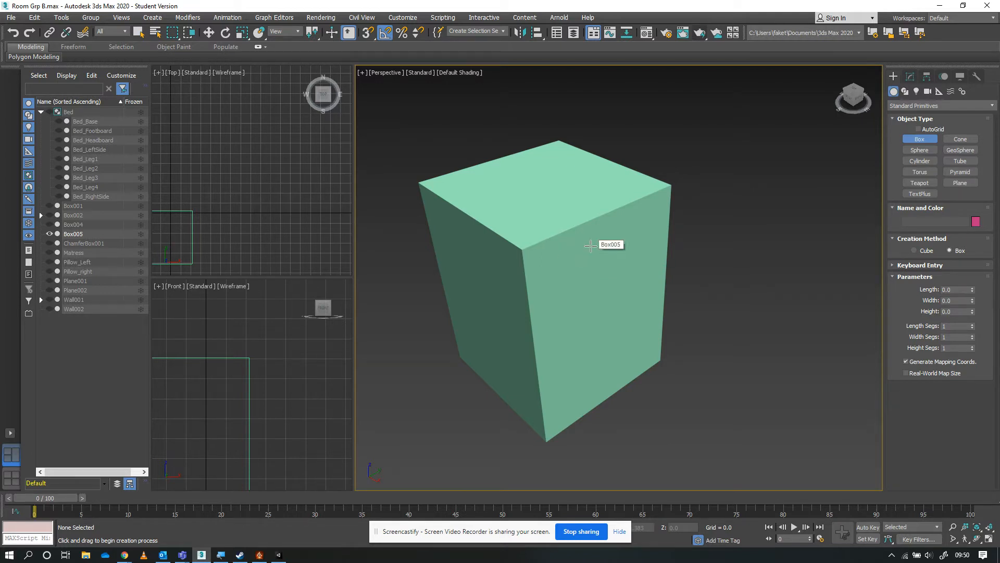
{"action": "mouse_move", "coordinate": [687, 200]}
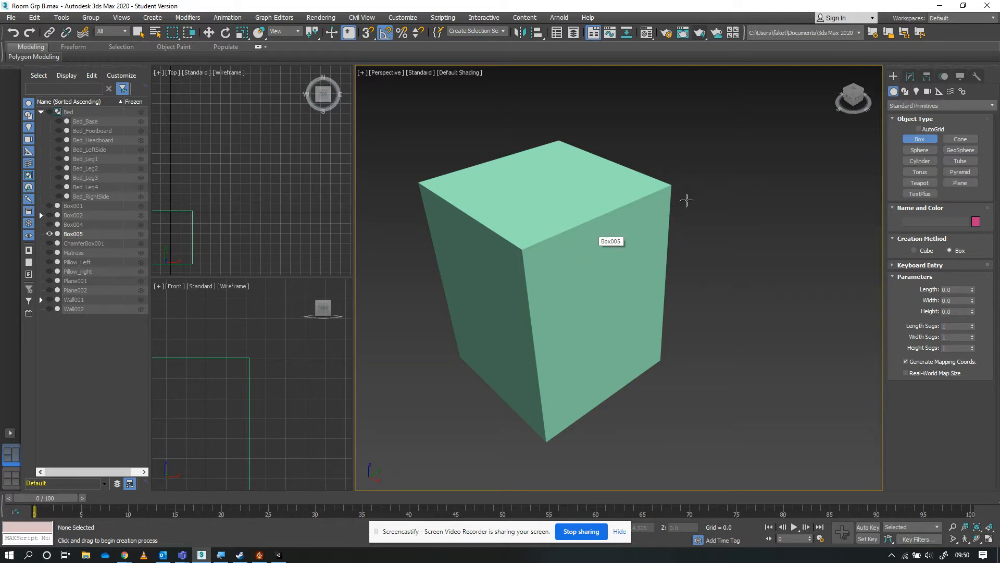
{"action": "mouse_move", "coordinate": [803, 203]}
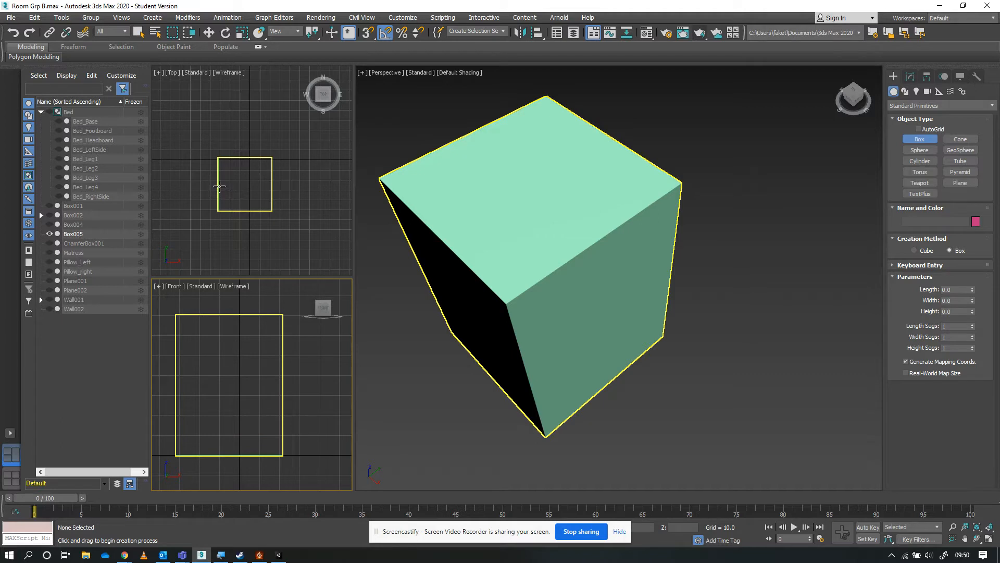
{"action": "mouse_move", "coordinate": [221, 178]}
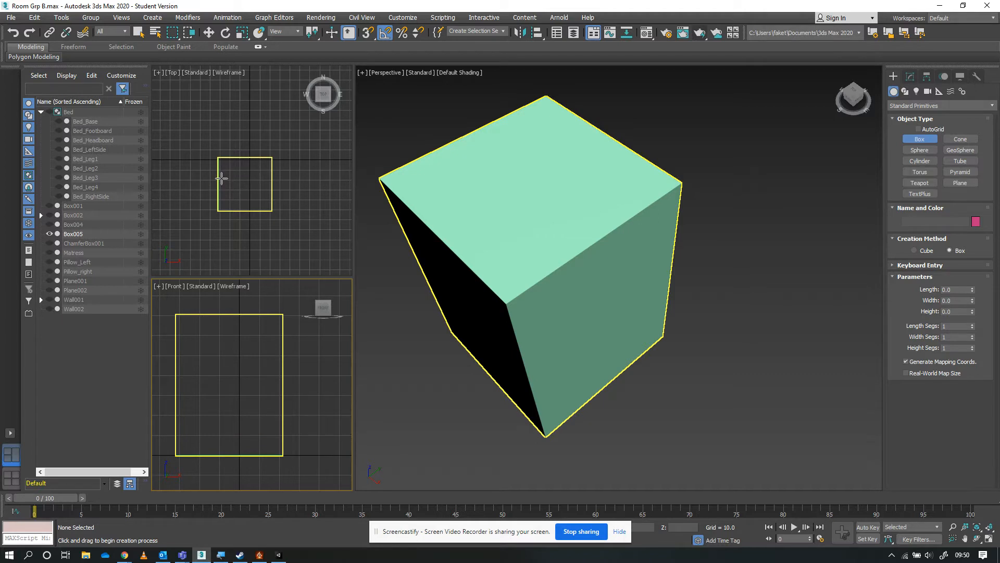
- Draw Box006's footprint across the cabinet front and raise it to about 19.3 height
{"action": "left_click_drag", "start_coordinate": [219, 177], "coordinate": [271, 217]}
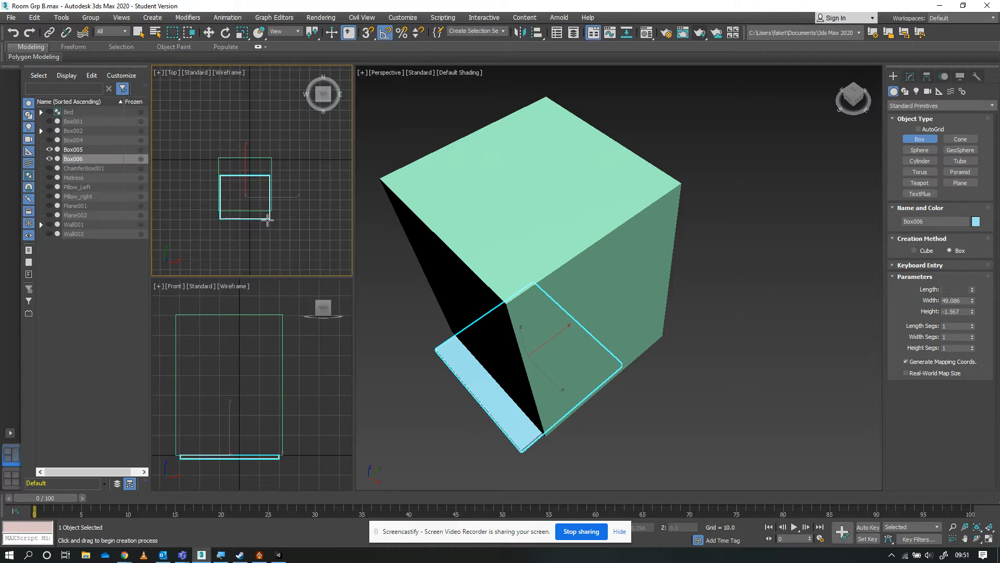
{"action": "left_click_drag", "start_coordinate": [264, 217], "coordinate": [265, 196]}
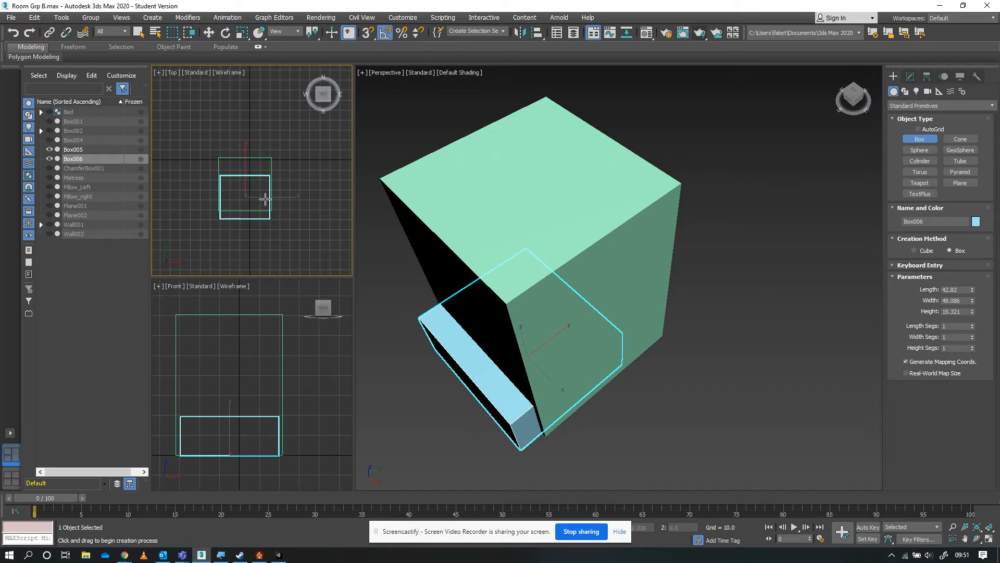
{"action": "mouse_move", "coordinate": [866, 84]}
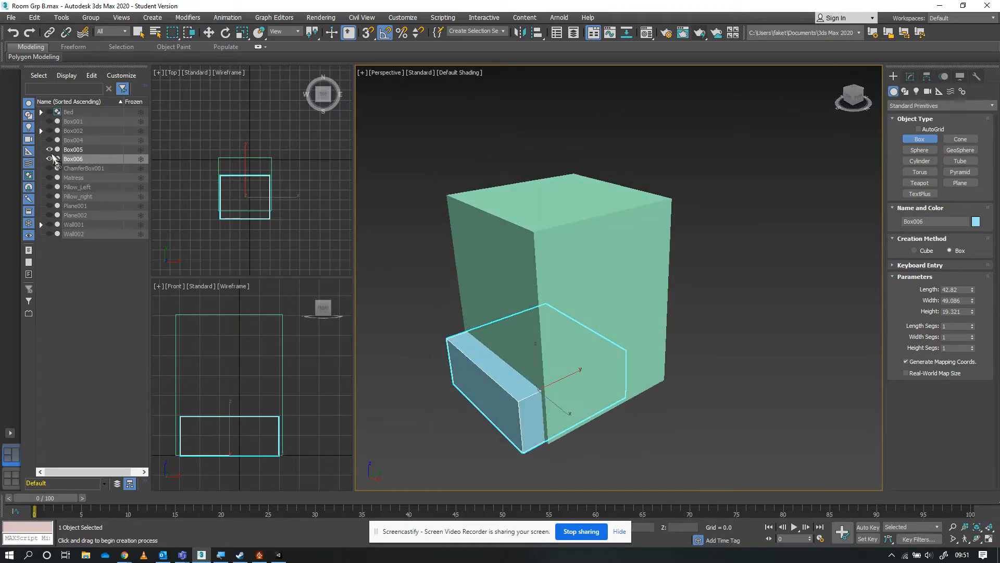
- Clone Box006 from its quad menu and name the copy 'Draw'
{"action": "right_click", "coordinate": [72, 158]}
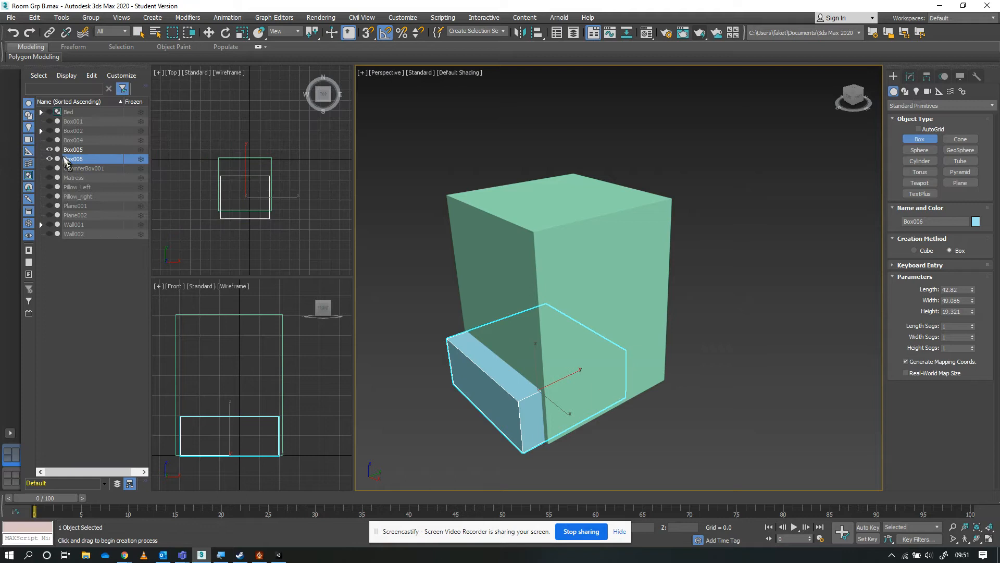
{"action": "right_click", "coordinate": [73, 159]}
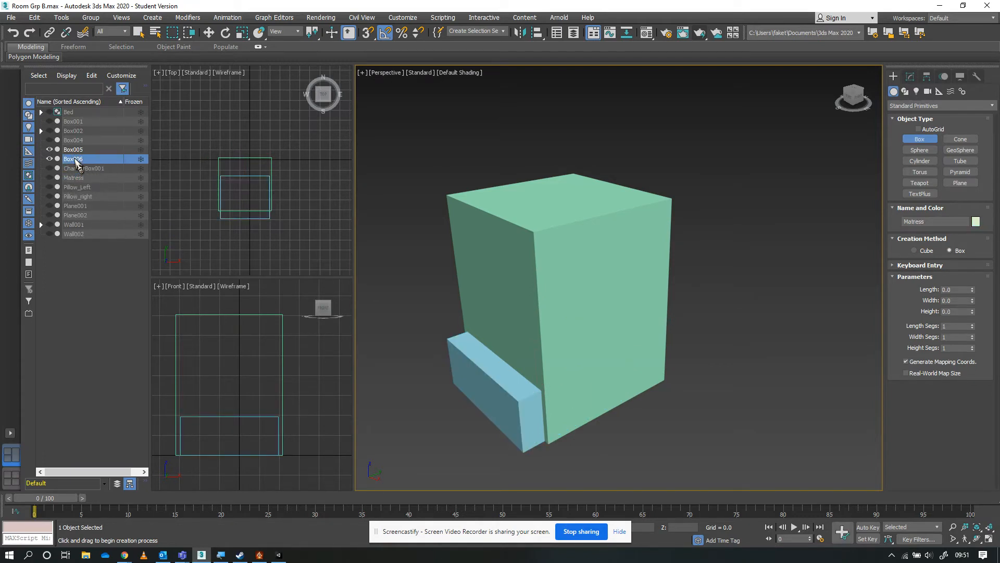
{"action": "right_click", "coordinate": [73, 158]}
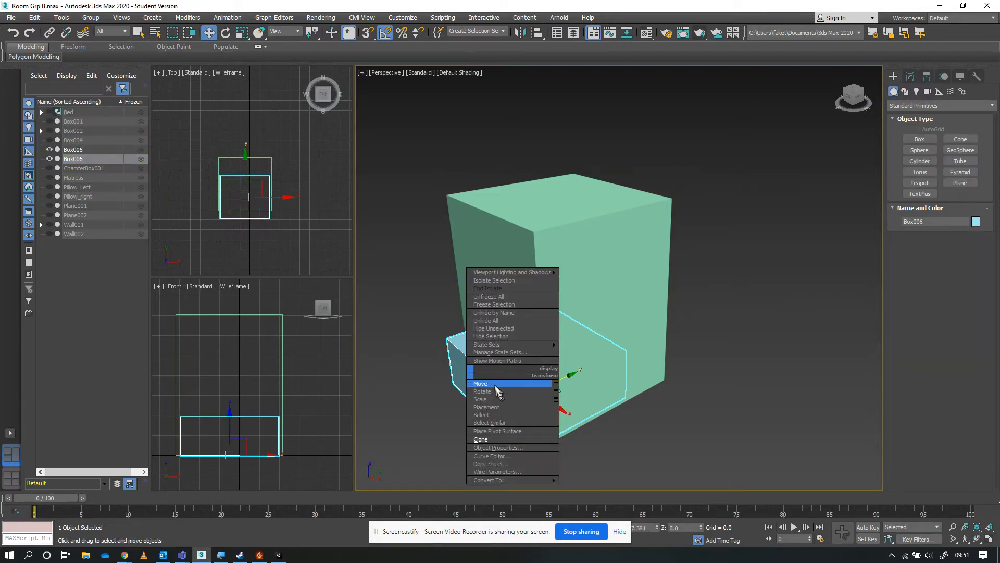
{"action": "left_click", "coordinate": [479, 438]}
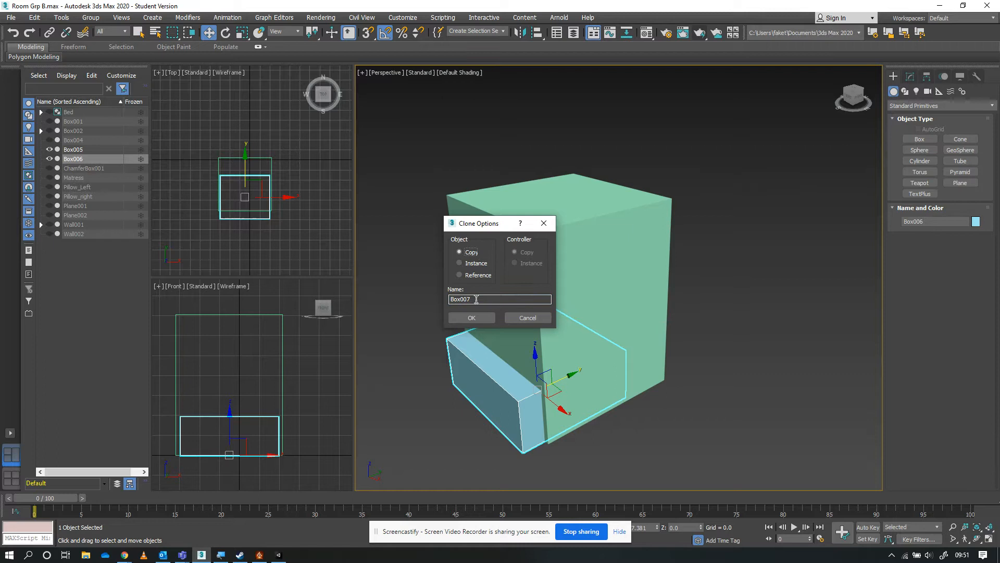
{"action": "triple_click", "coordinate": [499, 299]}
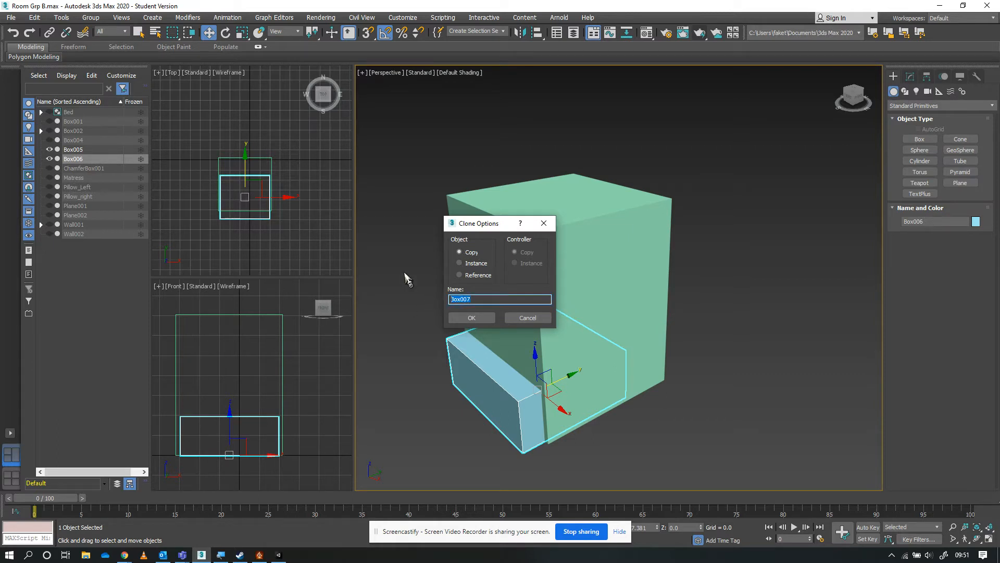
{"action": "type", "text": "Draw"}
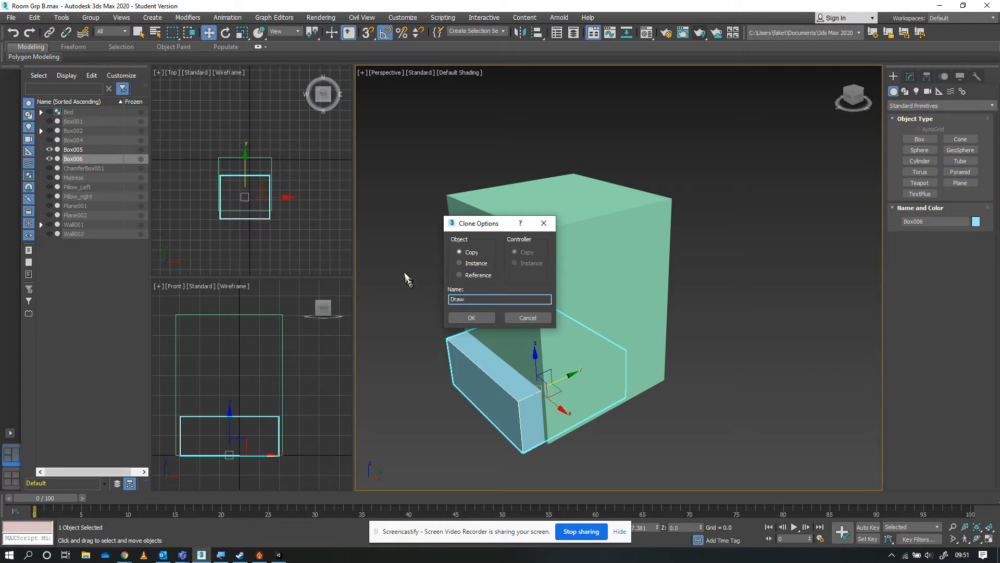
{"action": "left_click", "coordinate": [471, 317]}
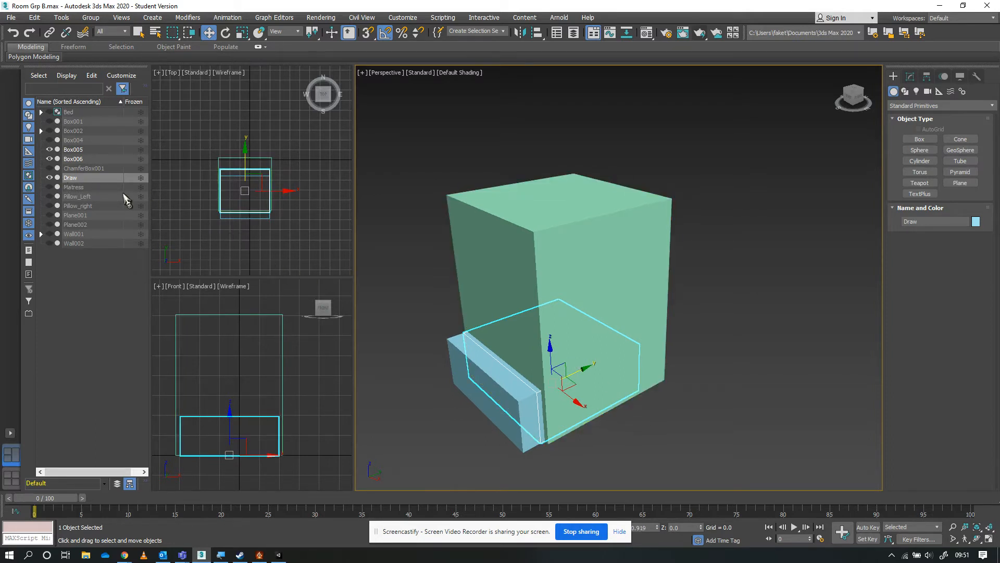
- Hide the Draw copy and select the cabinet box Box005
{"action": "left_click", "coordinate": [73, 159]}
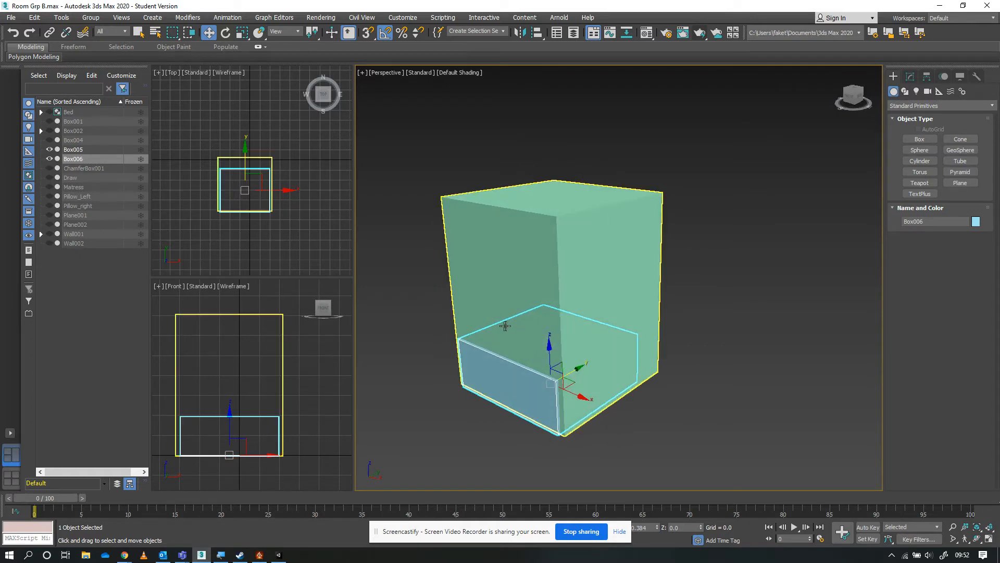
{"action": "mouse_move", "coordinate": [536, 295]}
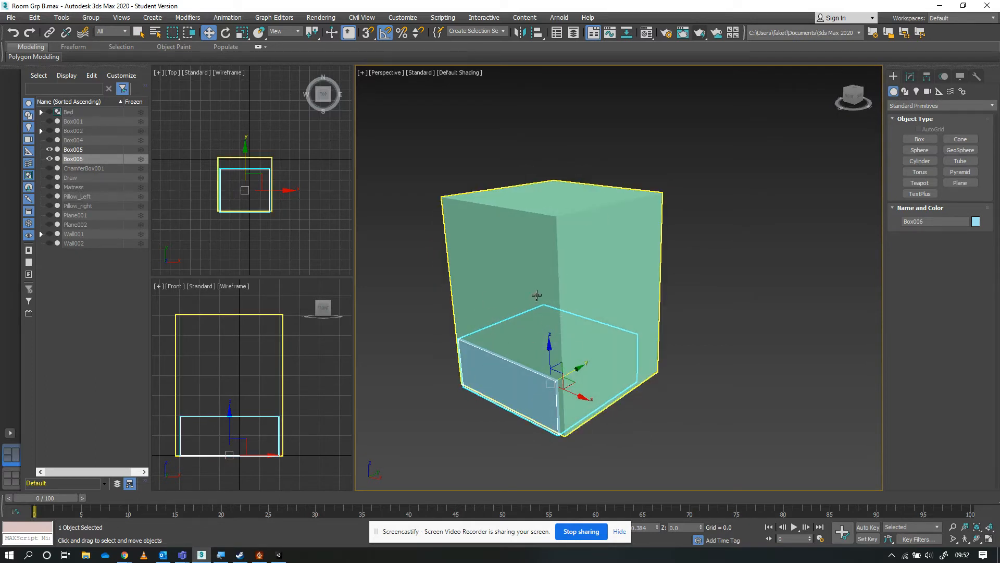
{"action": "left_click", "coordinate": [73, 149]}
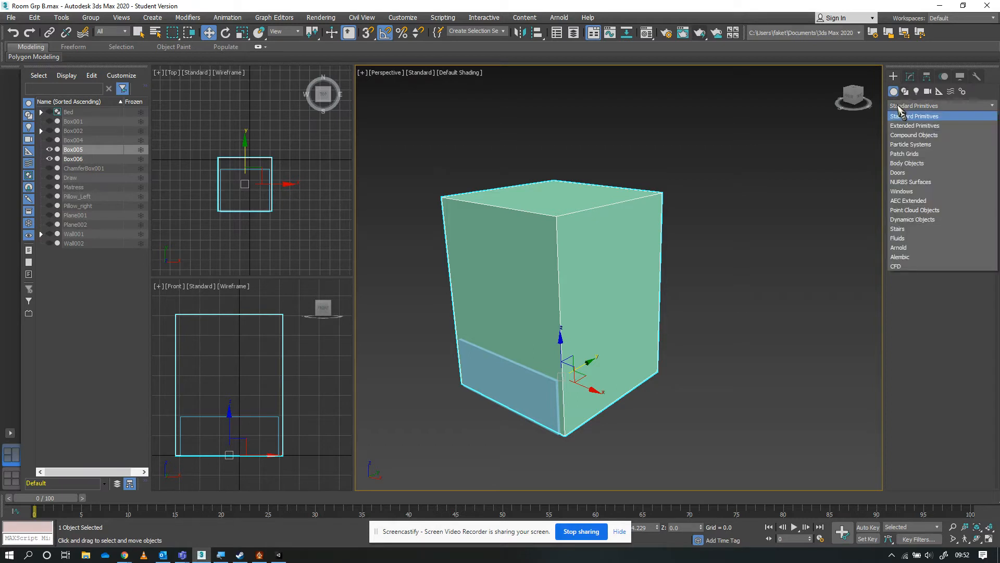
{"action": "mouse_move", "coordinate": [922, 108]}
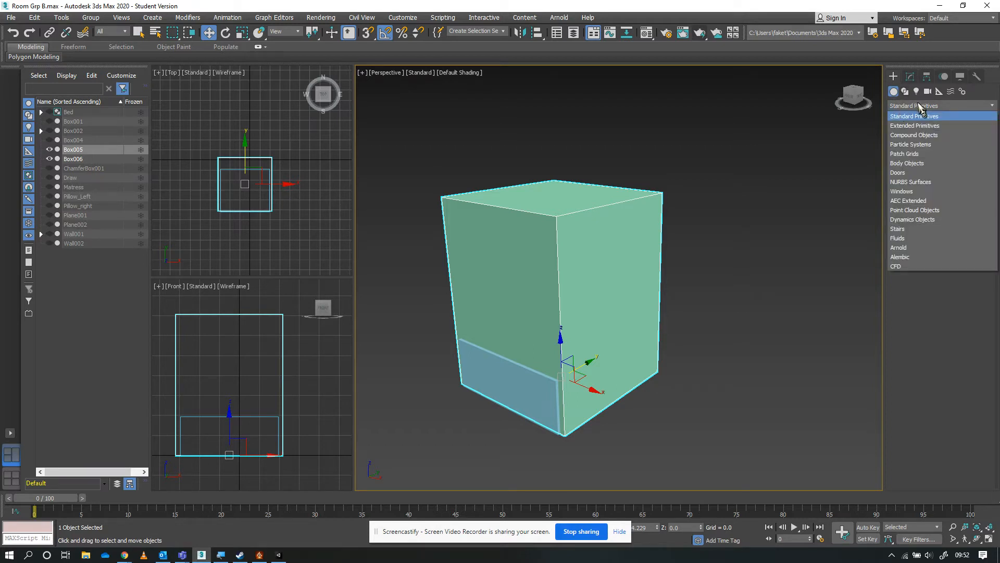
{"action": "mouse_move", "coordinate": [914, 134]}
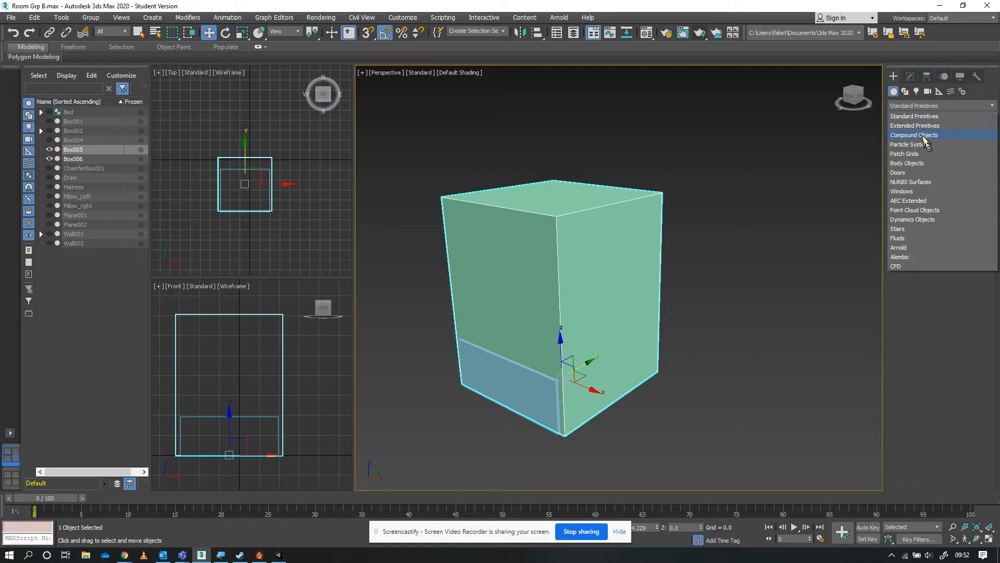
- Make Box005 a Boolean via Compound Objects in the Create panel
{"action": "left_click", "coordinate": [913, 134]}
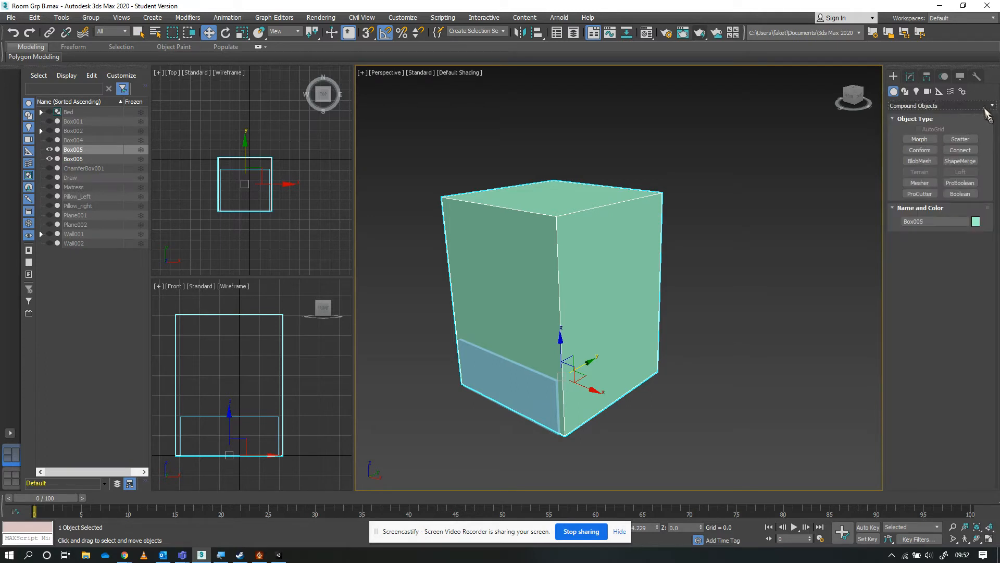
{"action": "mouse_move", "coordinate": [685, 290]}
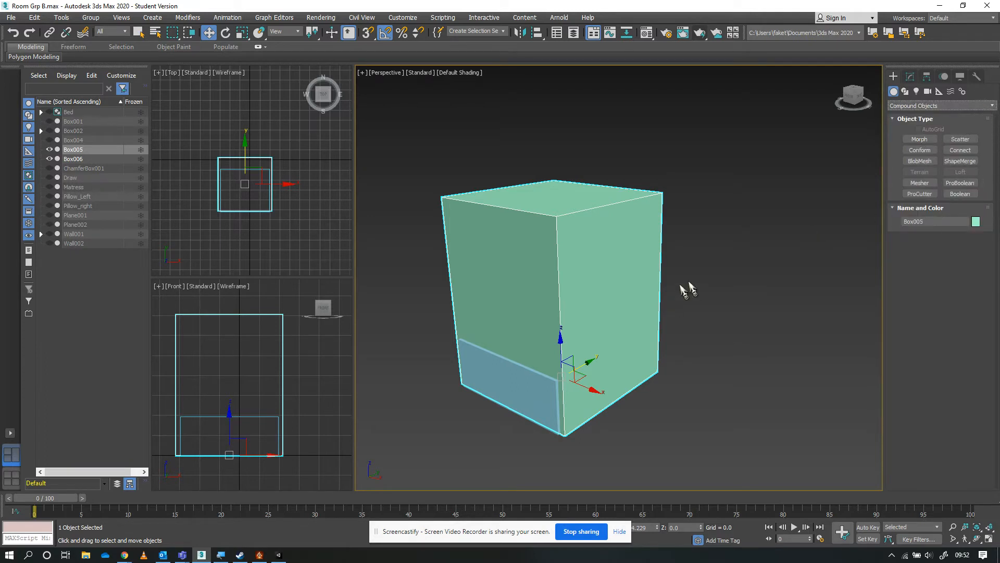
{"action": "left_click", "coordinate": [959, 193]}
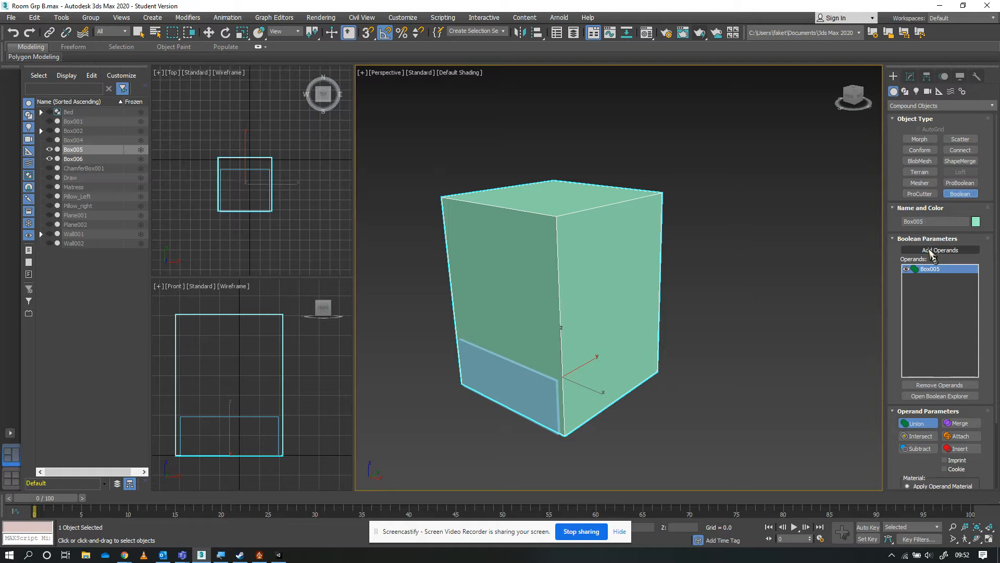
{"action": "mouse_move", "coordinate": [624, 311]}
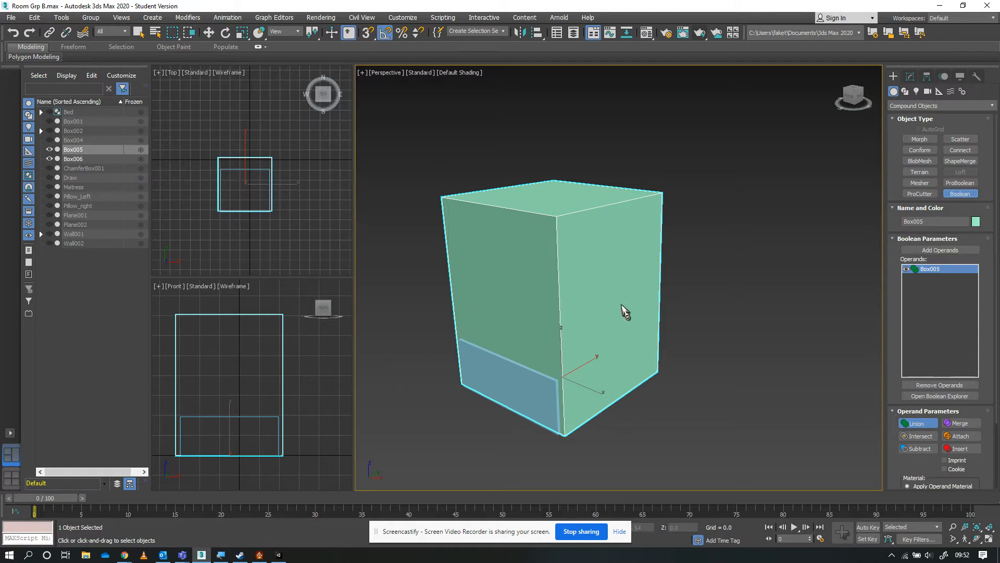
{"action": "mouse_move", "coordinate": [939, 249]}
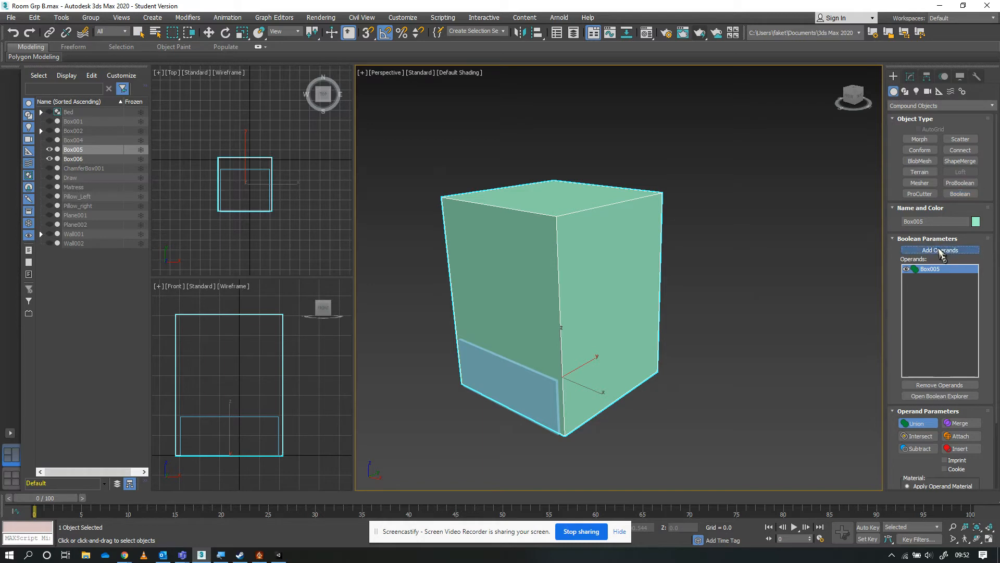
{"action": "mouse_move", "coordinate": [796, 209]}
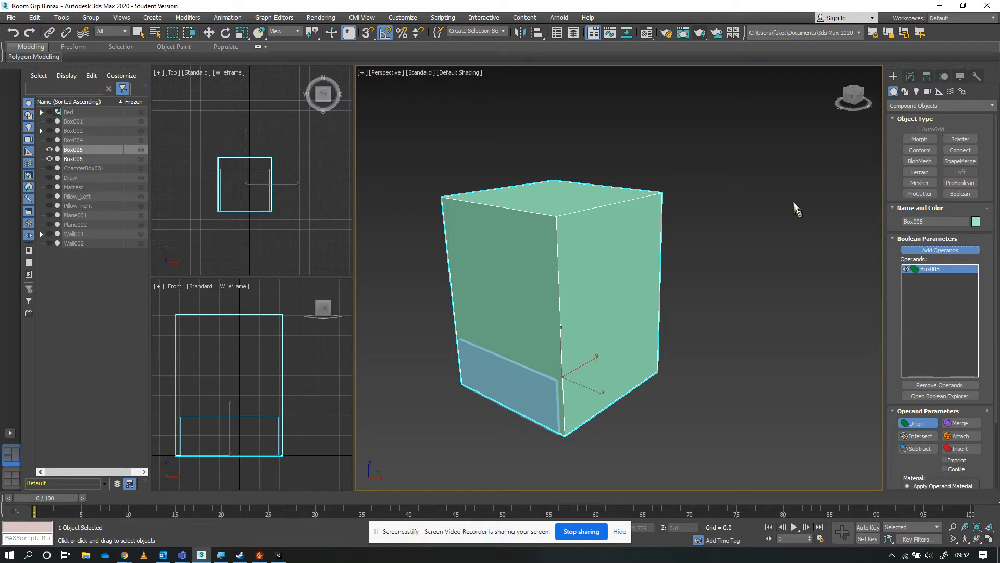
{"action": "mouse_move", "coordinate": [947, 283]}
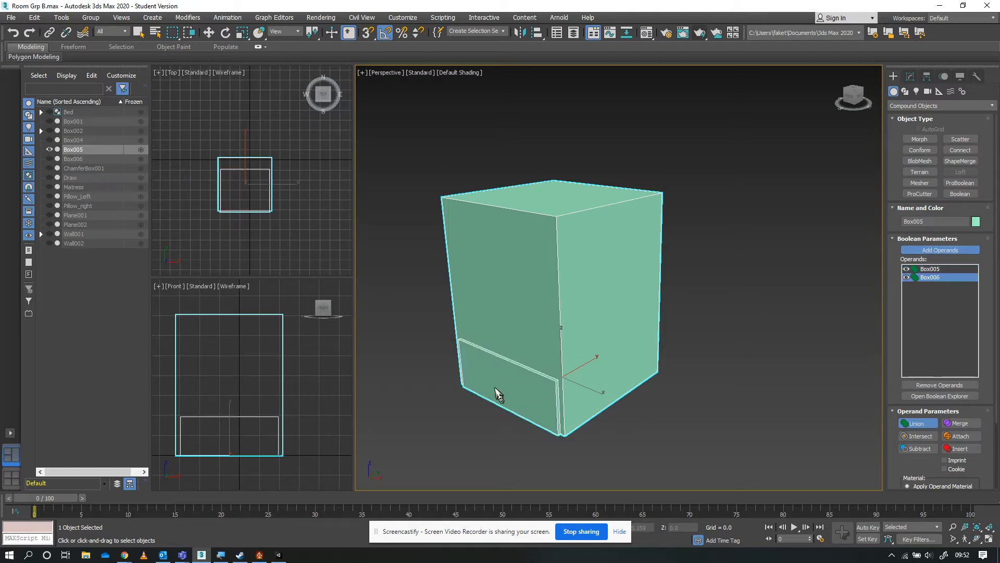
{"action": "mouse_move", "coordinate": [565, 370]}
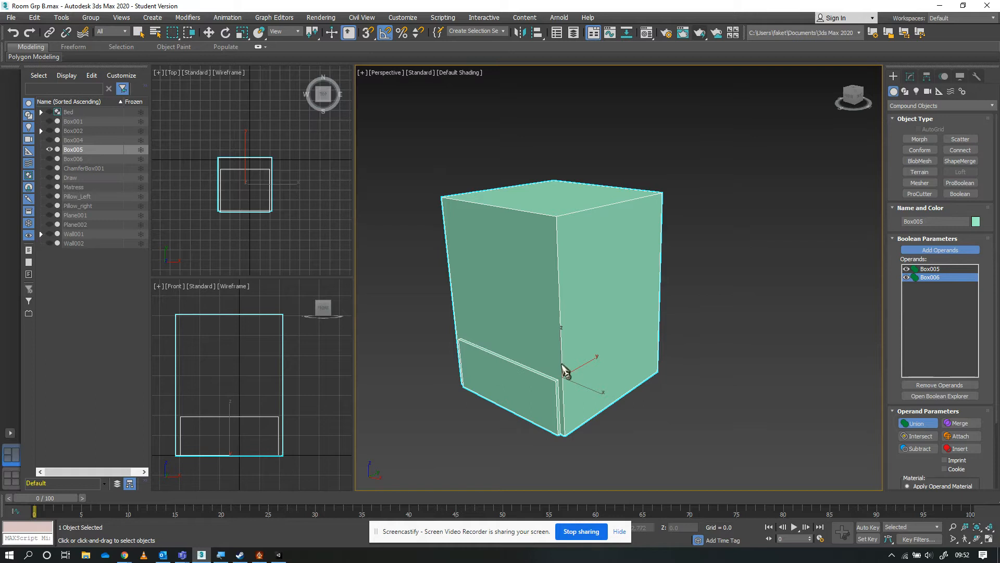
{"action": "mouse_move", "coordinate": [540, 403]}
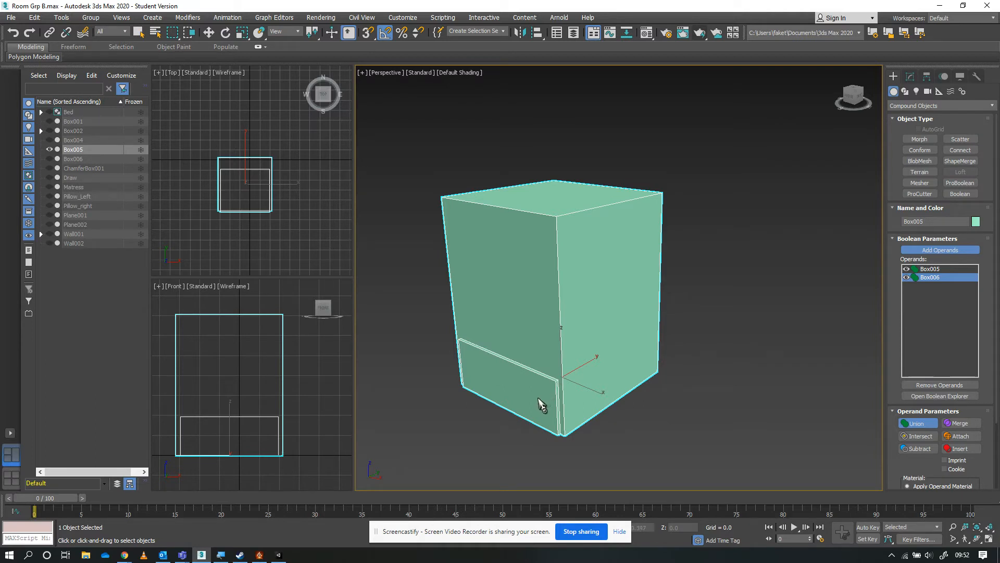
{"action": "mouse_move", "coordinate": [522, 400]}
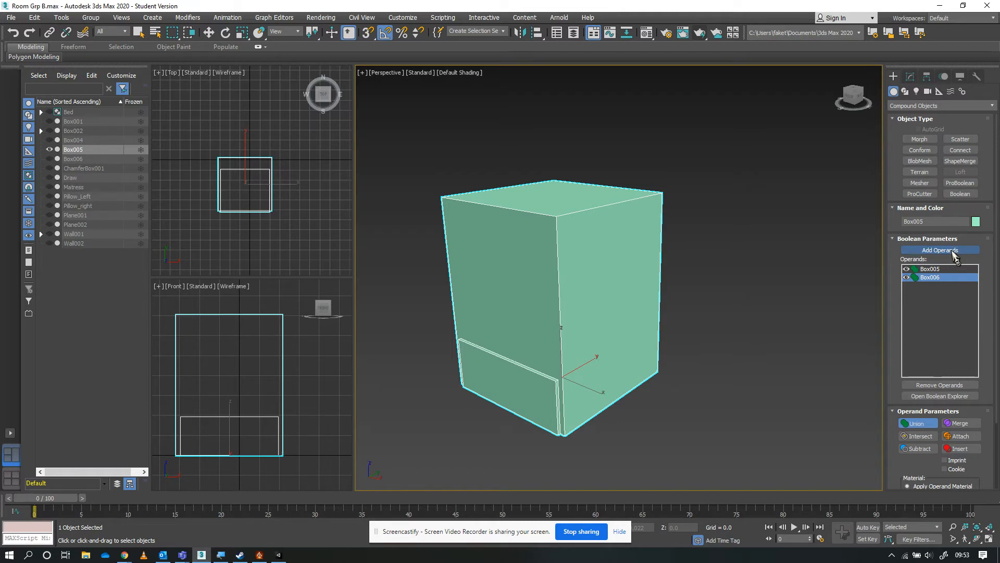
{"action": "mouse_move", "coordinate": [945, 259]}
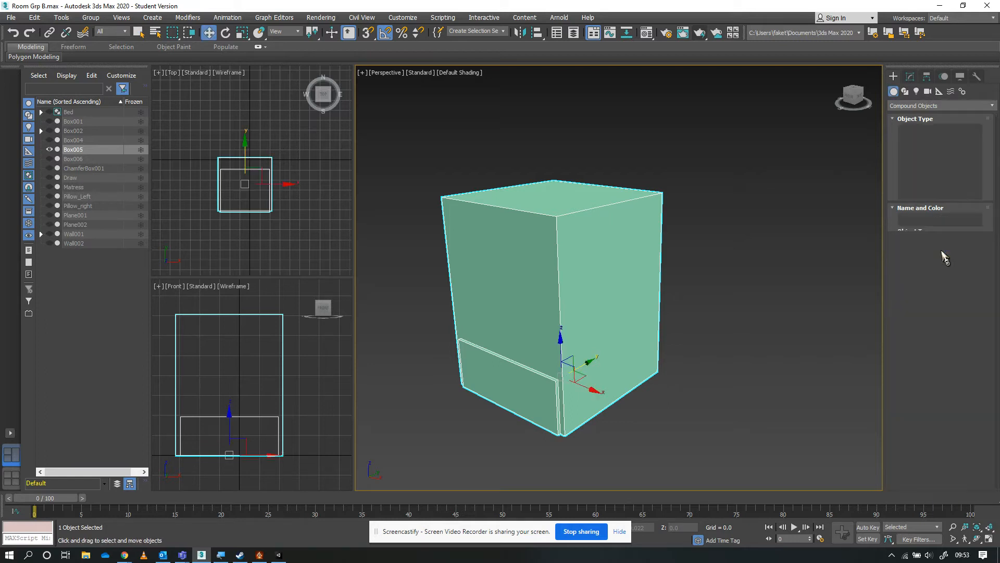
- In the Modify panel, set Box006's operand from Union to Subtract to cut the opening
{"action": "left_click", "coordinate": [910, 76]}
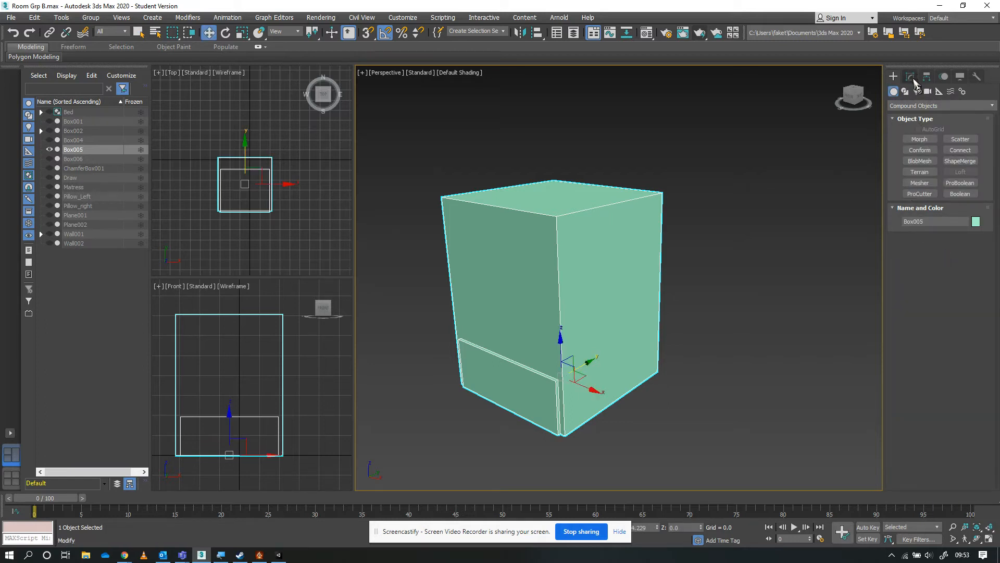
{"action": "left_click", "coordinate": [911, 76]}
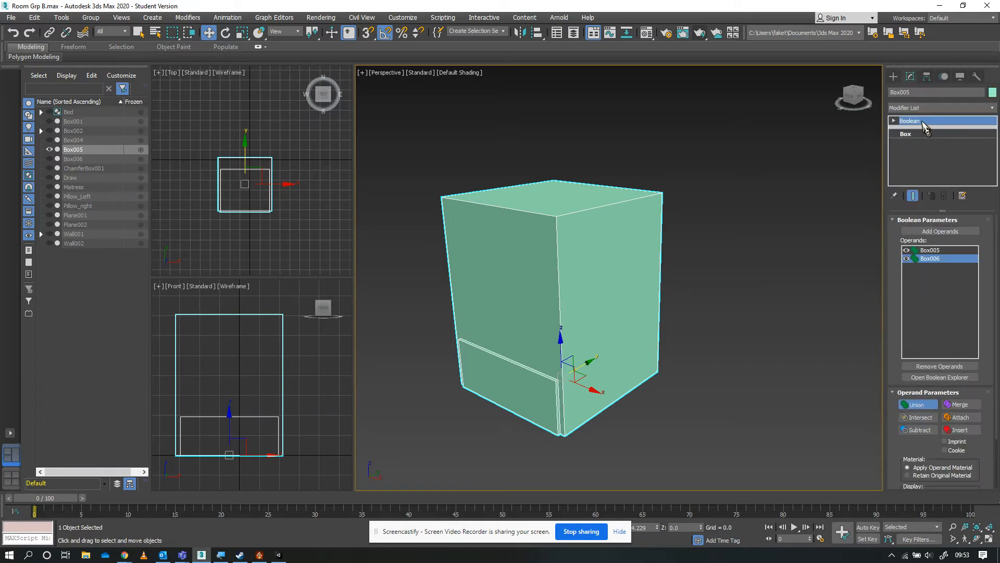
{"action": "mouse_move", "coordinate": [951, 205]}
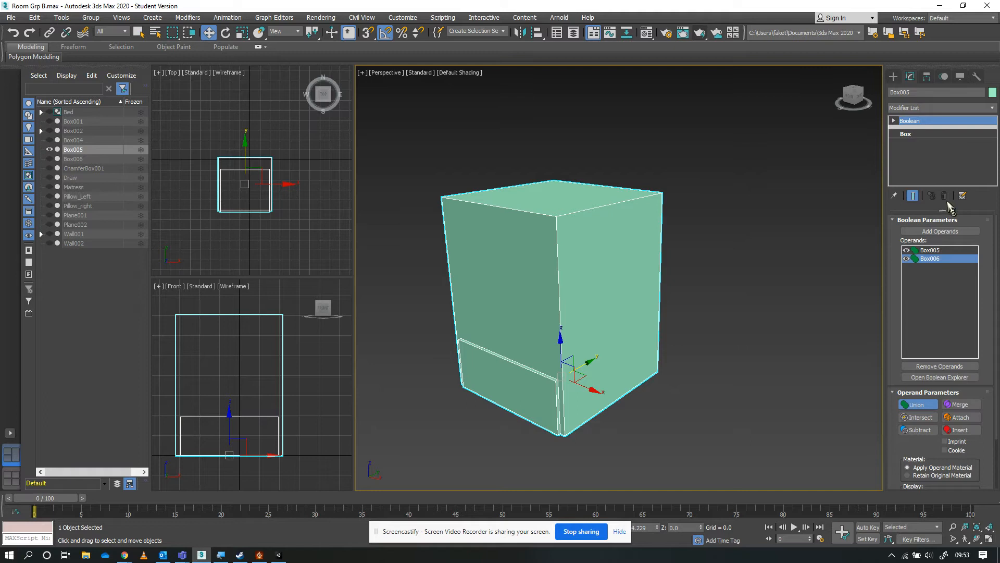
{"action": "mouse_move", "coordinate": [932, 474]}
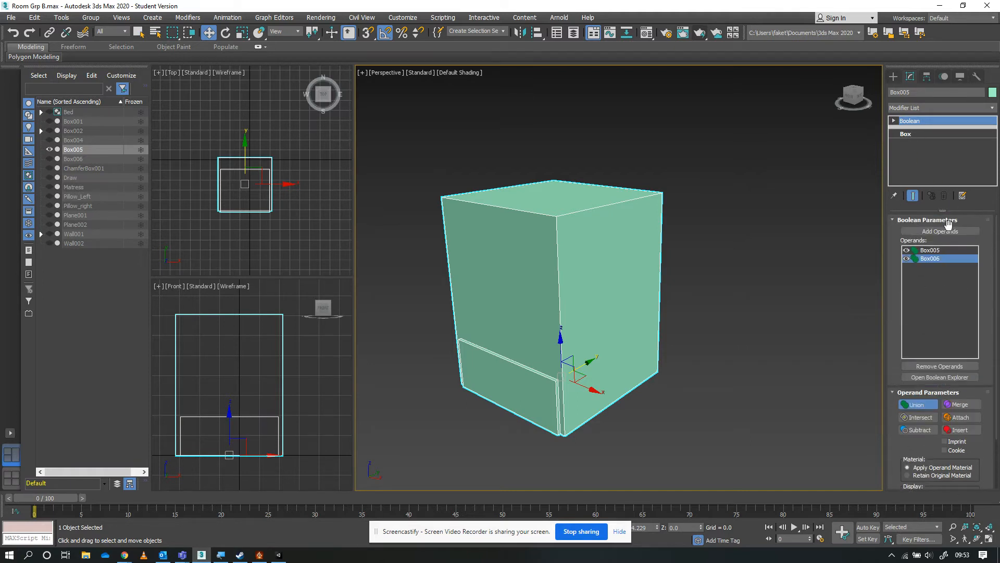
{"action": "mouse_move", "coordinate": [931, 258]}
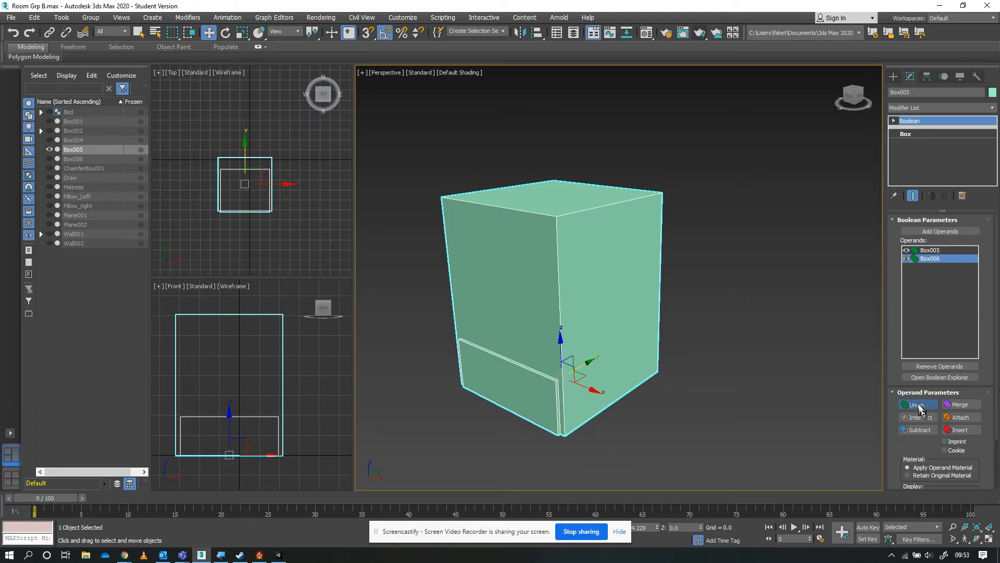
{"action": "left_click", "coordinate": [917, 404]}
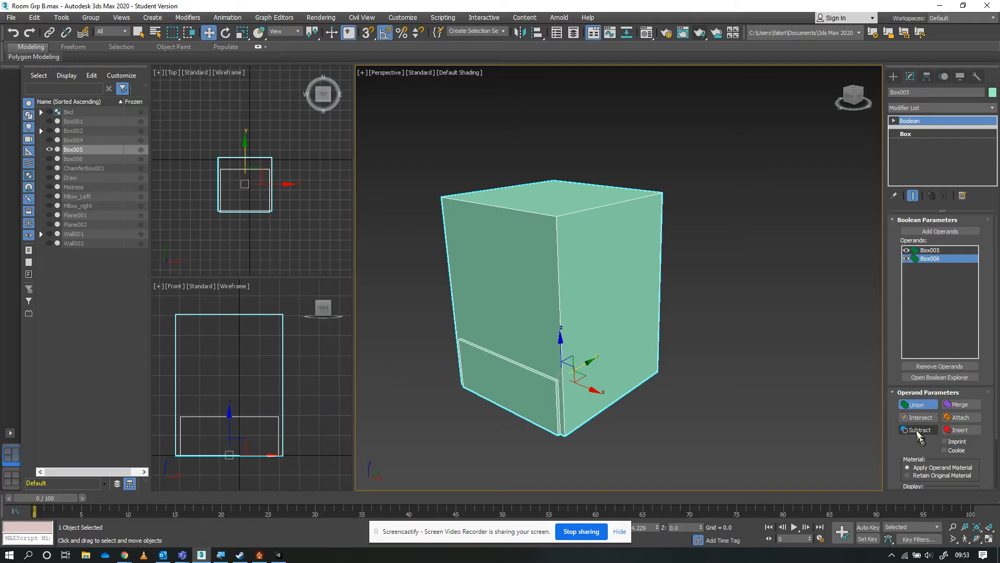
{"action": "left_click", "coordinate": [918, 429]}
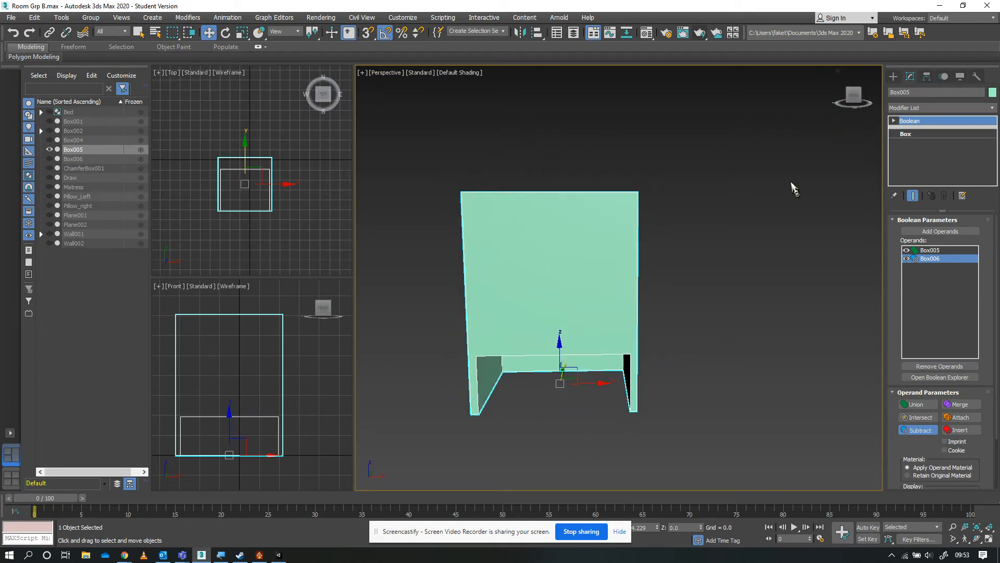
{"action": "mouse_move", "coordinate": [475, 358]}
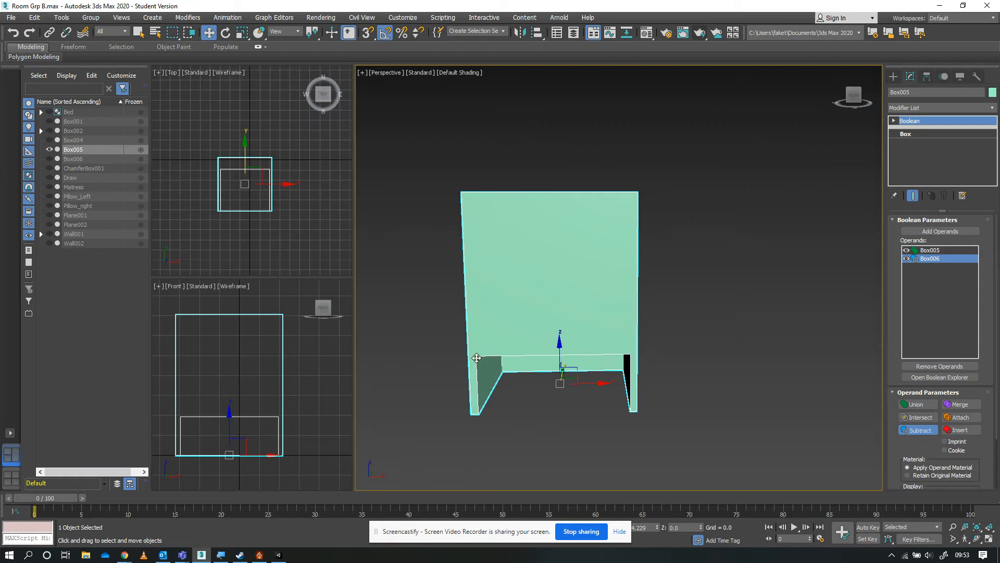
{"action": "mouse_move", "coordinate": [527, 326]}
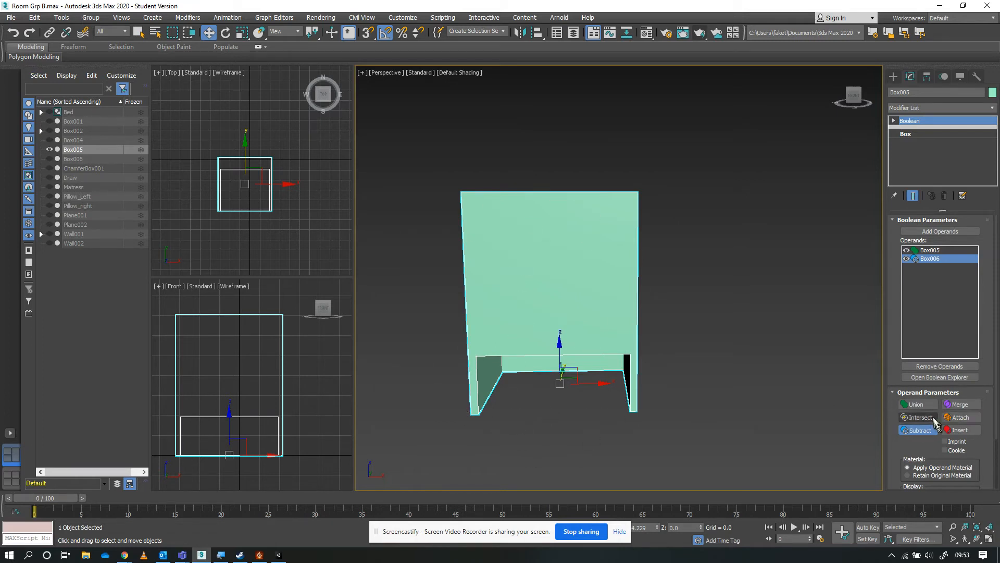
- Switch Box006's operand back to Union and select Box006 in the Scene Explorer
{"action": "left_click", "coordinate": [905, 404]}
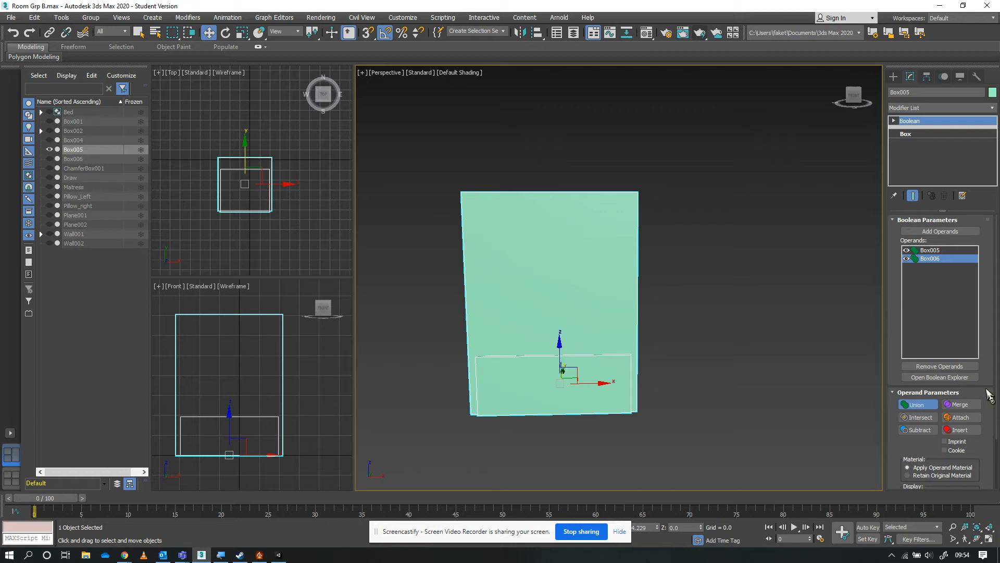
{"action": "mouse_move", "coordinate": [988, 388]}
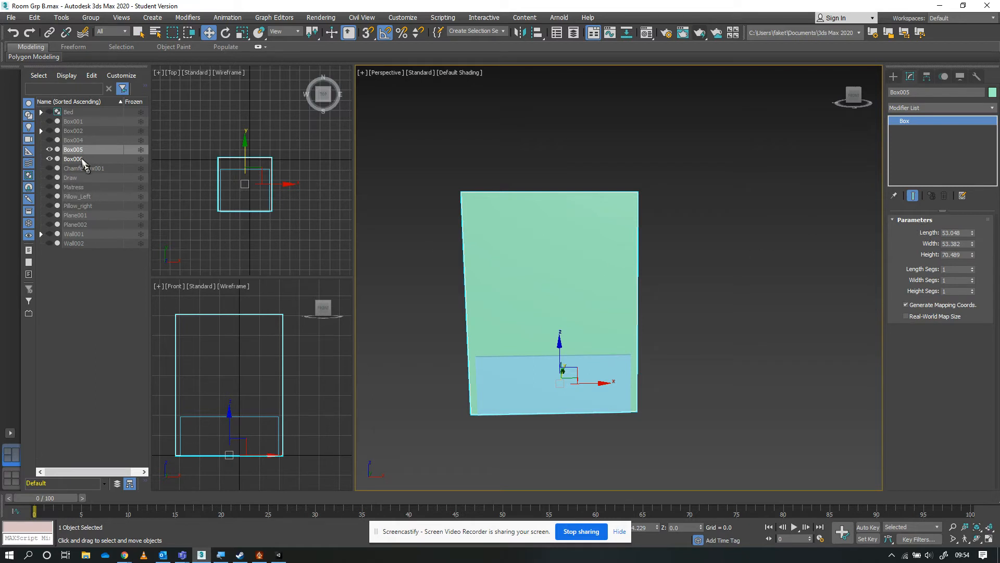
{"action": "left_click", "coordinate": [73, 158]}
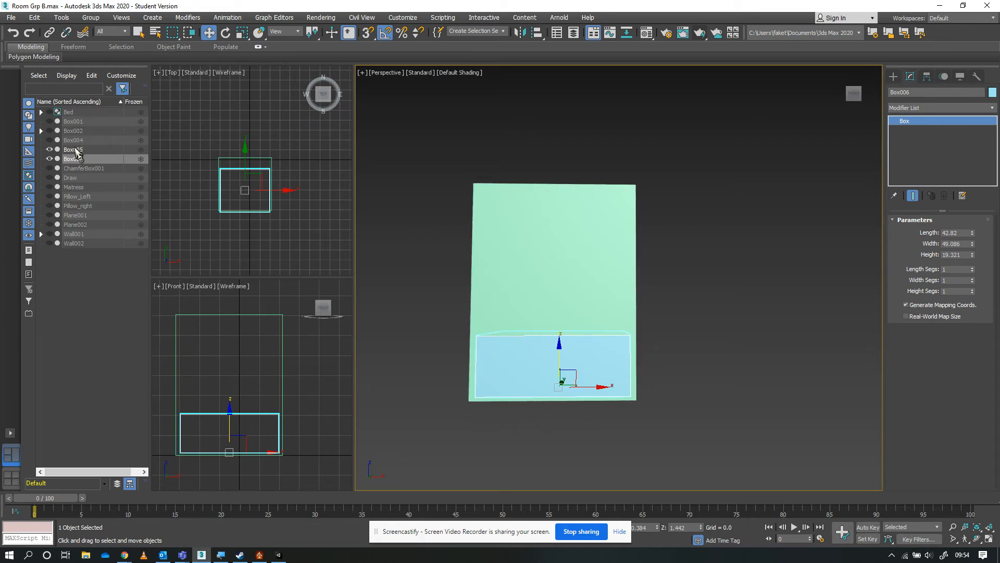
- Make Box005 a Boolean again and subtract Box006 from it
{"action": "left_click", "coordinate": [893, 76]}
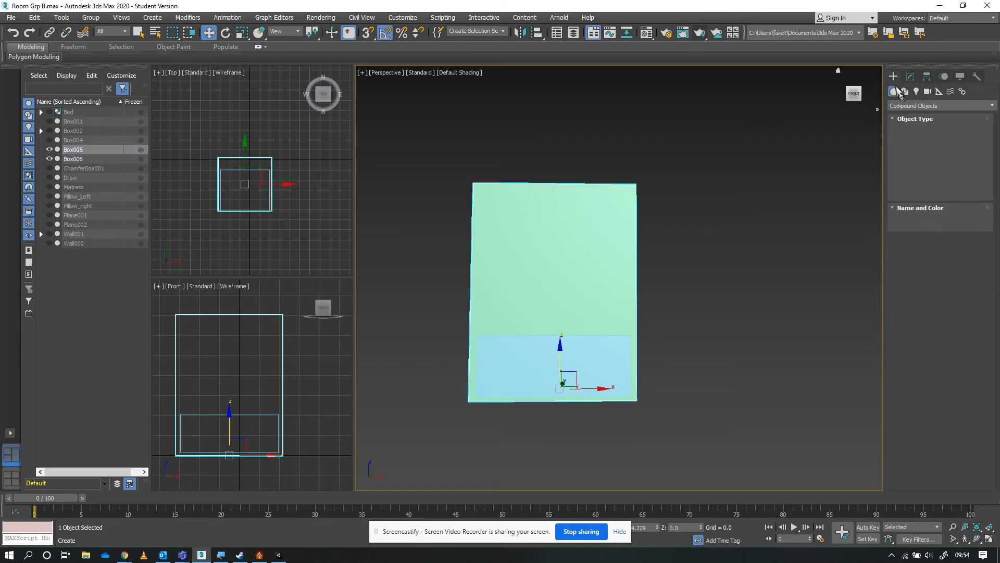
{"action": "left_click", "coordinate": [893, 92]}
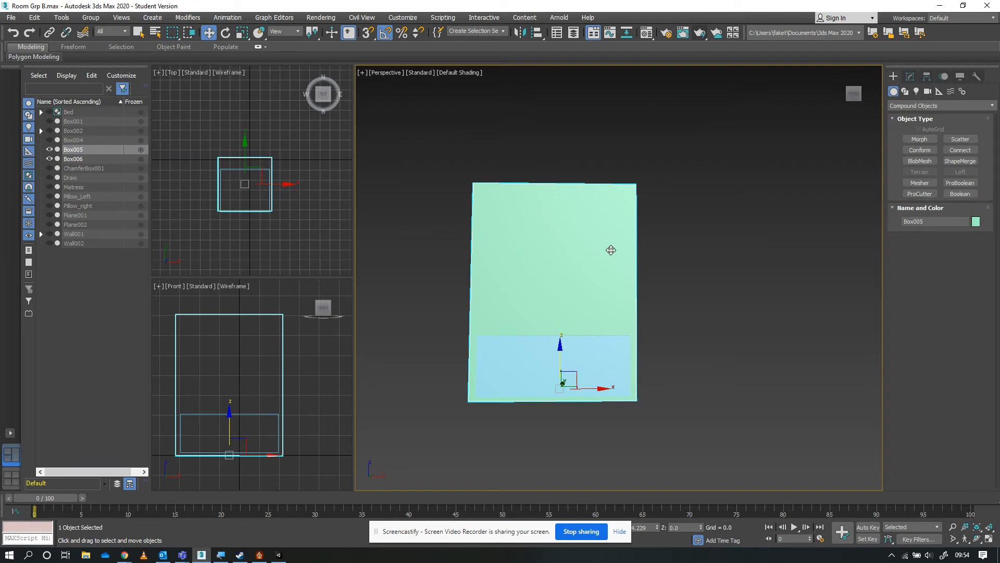
{"action": "left_click", "coordinate": [960, 194]}
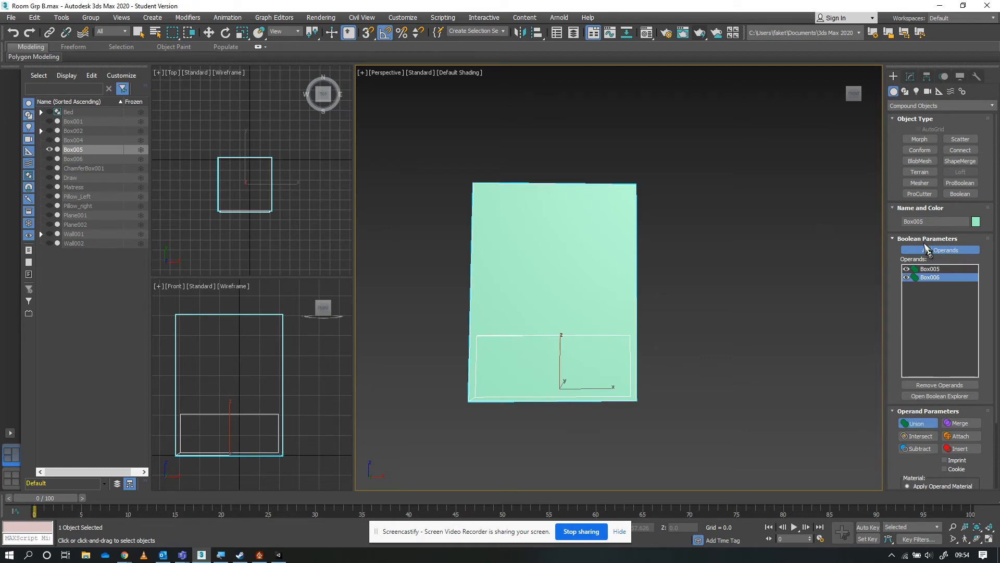
{"action": "mouse_move", "coordinate": [924, 328]}
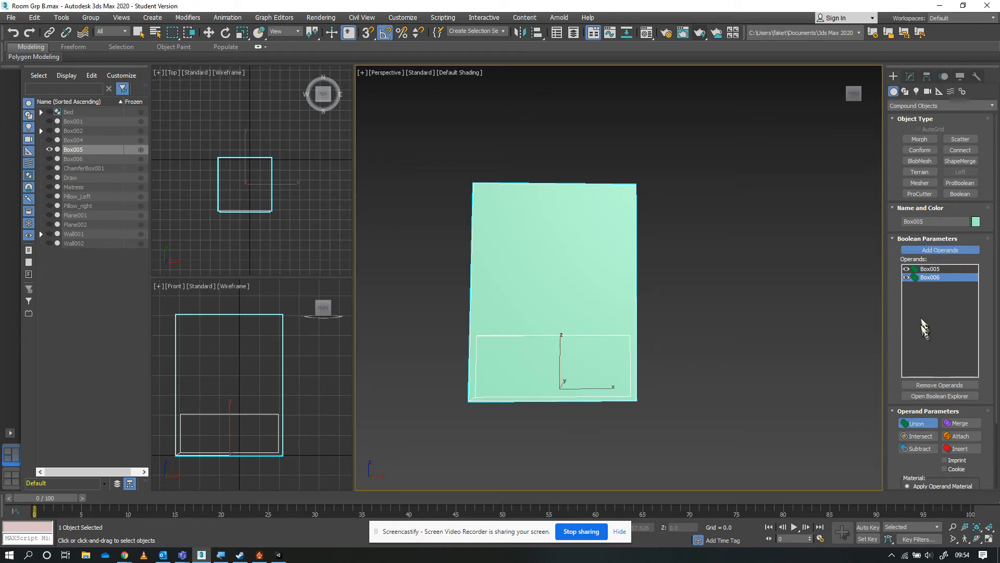
{"action": "left_click", "coordinate": [917, 448]}
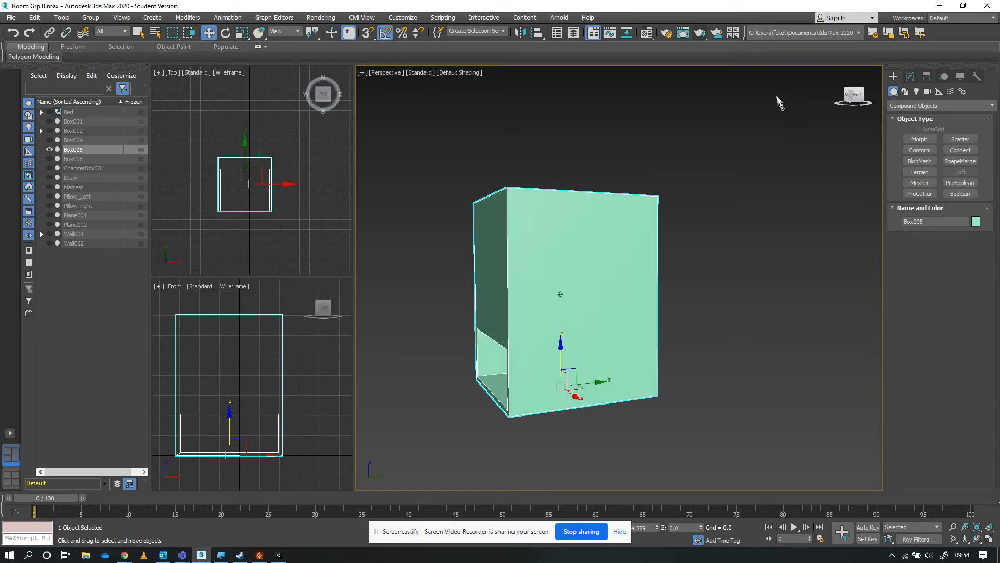
{"action": "left_click", "coordinate": [959, 194]}
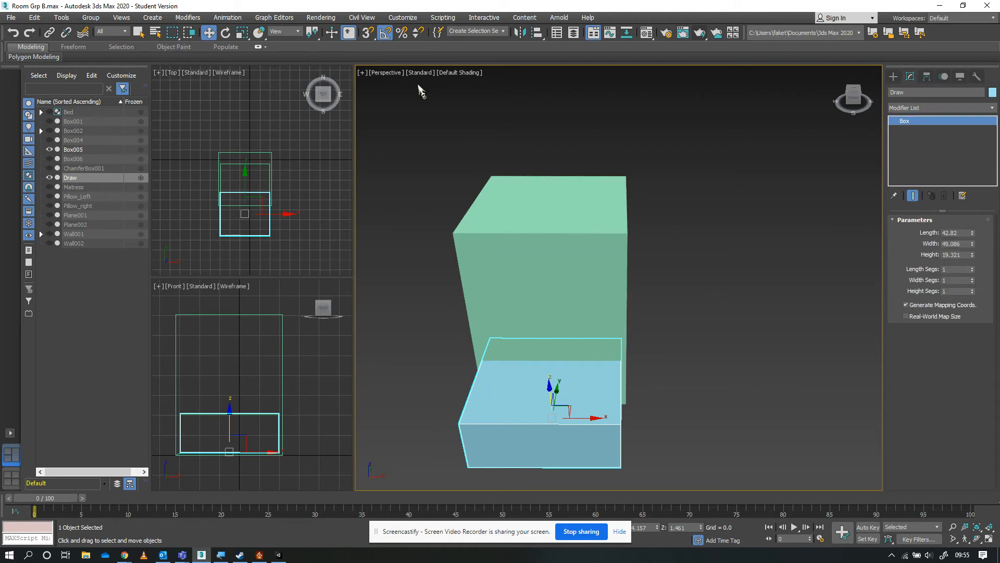
- Give the Draw box three length and three width segments
{"action": "left_click", "coordinate": [972, 268]}
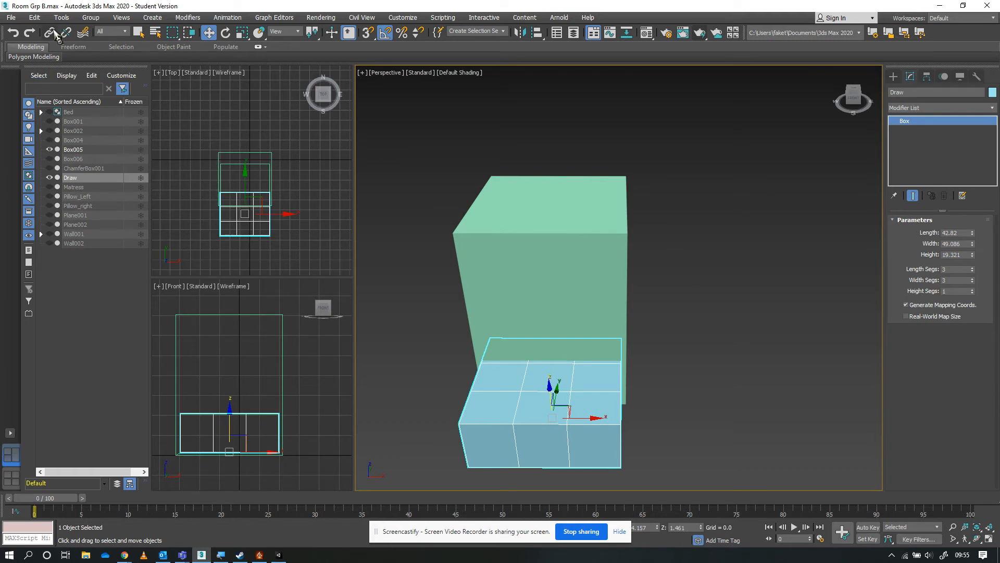
{"action": "left_click", "coordinate": [33, 56]}
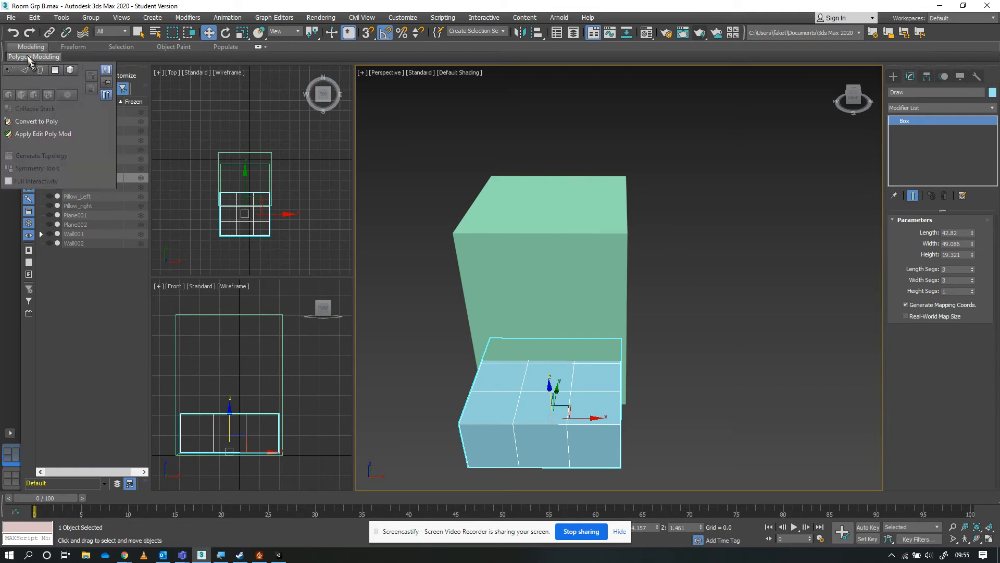
- Convert Draw to an Editable Poly and select its middle column of polygons
{"action": "left_click", "coordinate": [36, 121]}
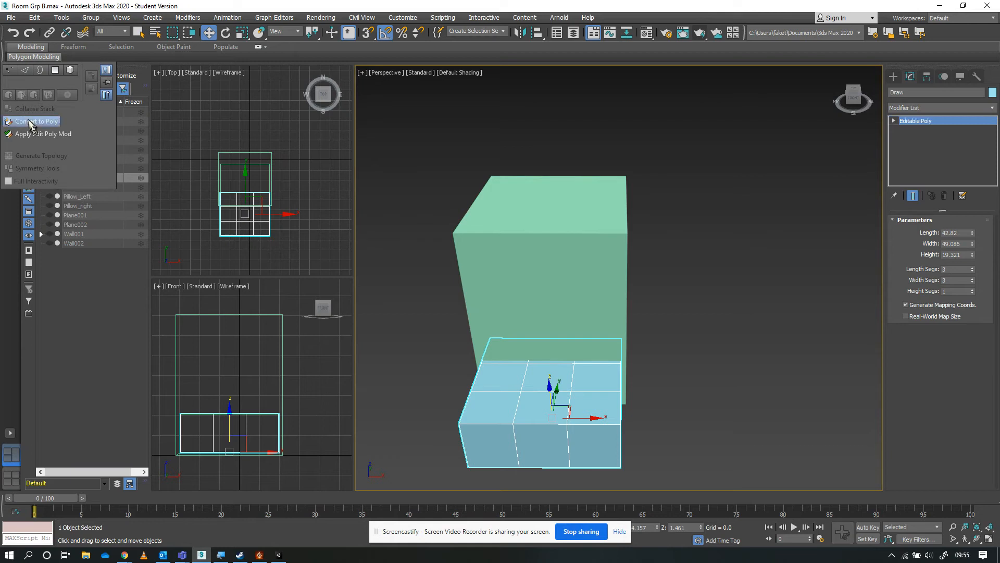
{"action": "mouse_move", "coordinate": [560, 177]}
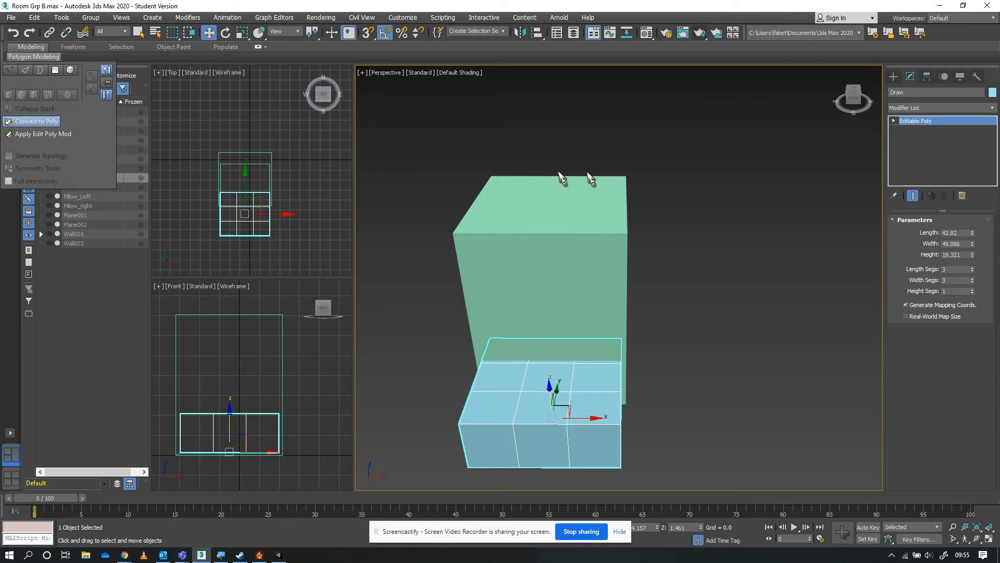
{"action": "left_click", "coordinate": [37, 120]}
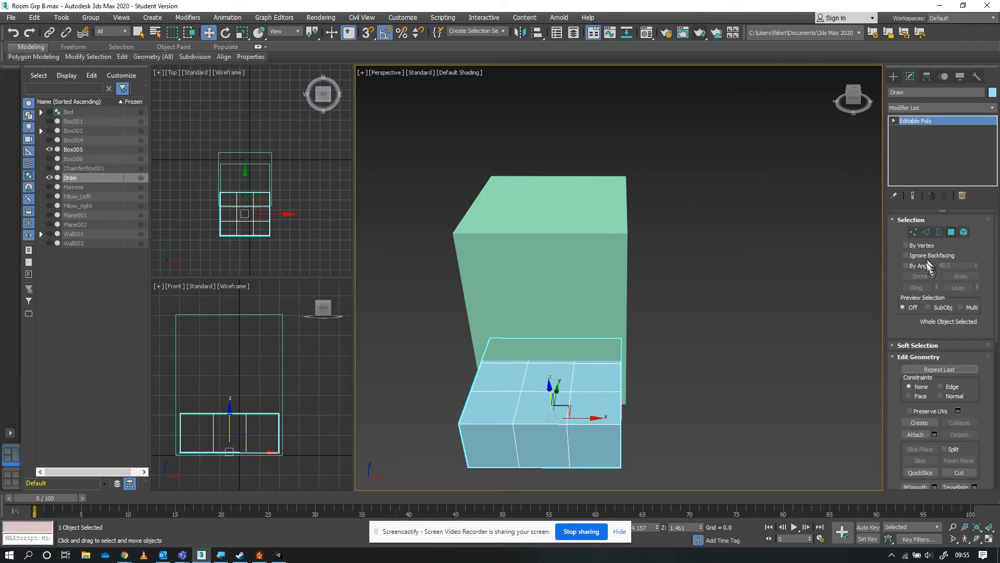
{"action": "left_click", "coordinate": [951, 231]}
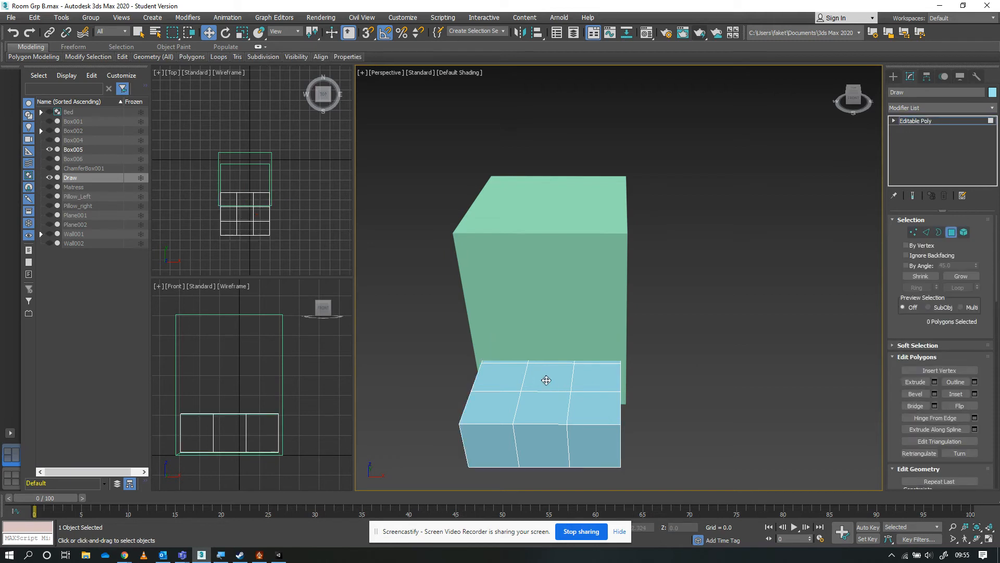
{"action": "left_click", "coordinate": [546, 381]}
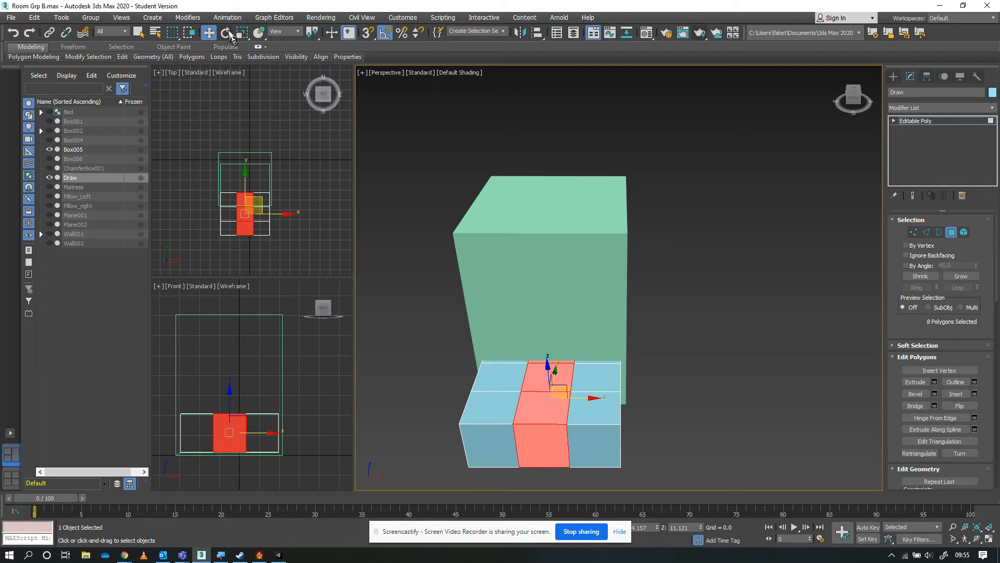
- Scale the selected top faces and extrude/inset them to hollow the drawer
{"action": "left_click", "coordinate": [241, 32]}
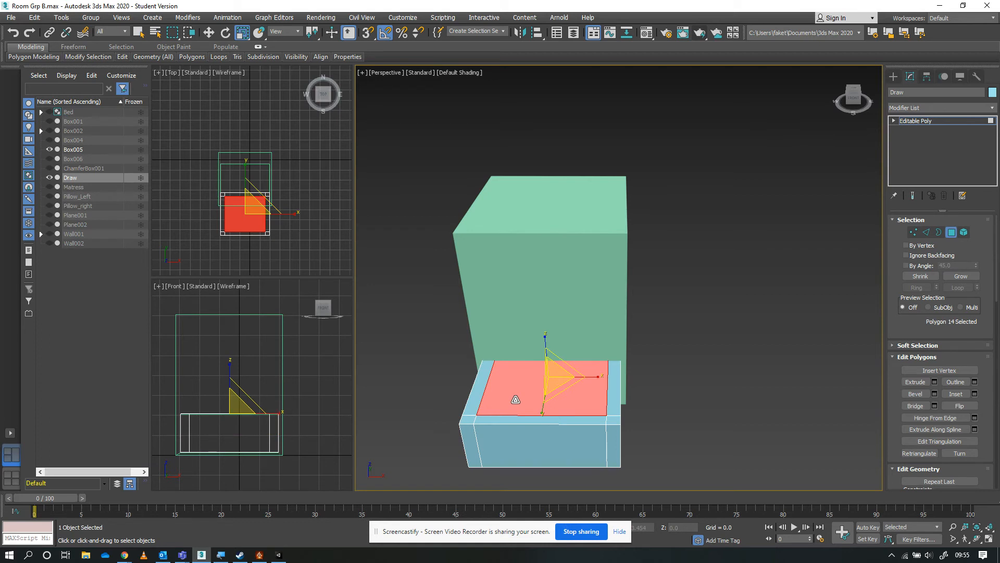
{"action": "left_click", "coordinate": [916, 382]}
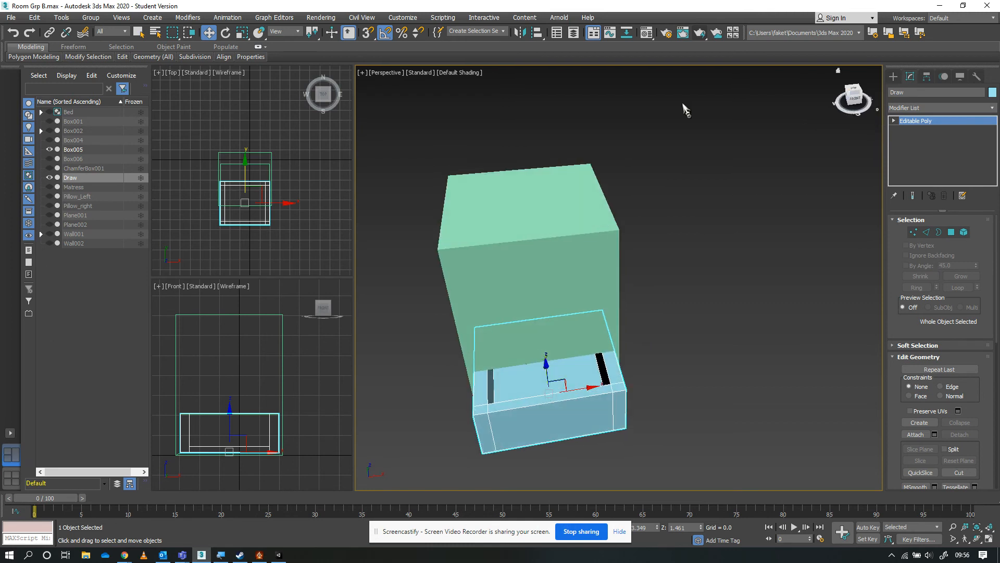
- Select the Draw object in the Scene Explorer and show the Create panel's compound object types
{"action": "left_click", "coordinate": [70, 178]}
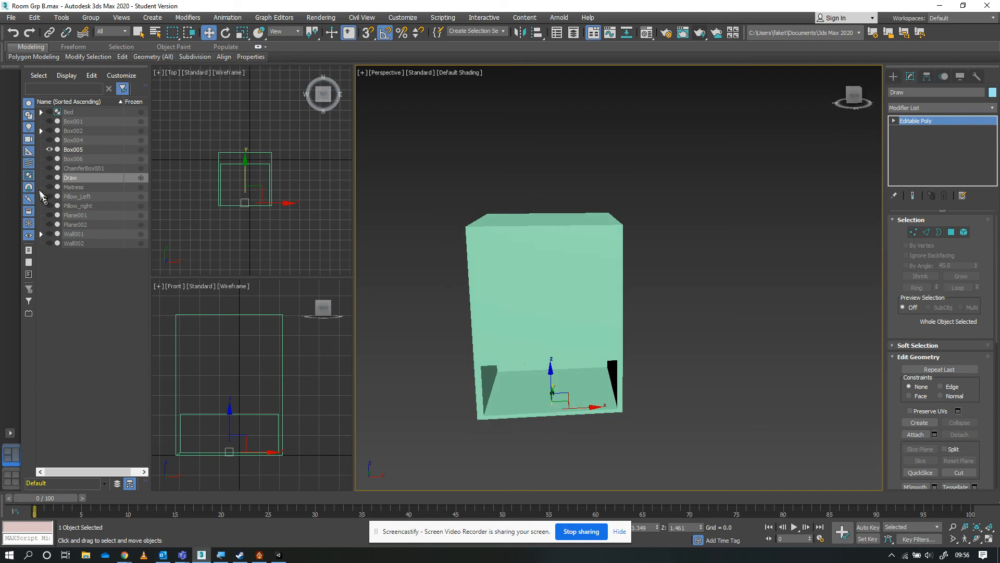
{"action": "left_click", "coordinate": [70, 177]}
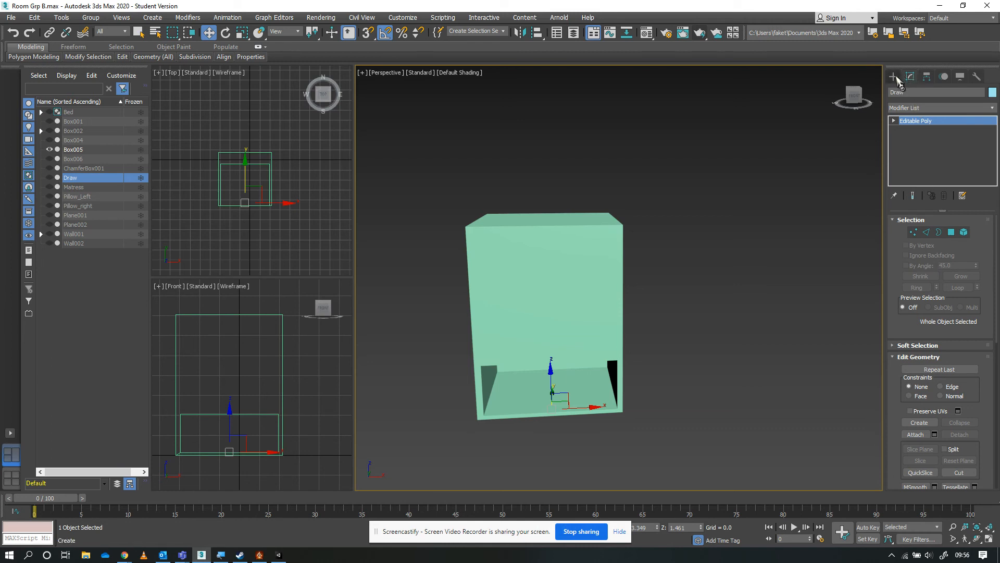
{"action": "left_click", "coordinate": [893, 76]}
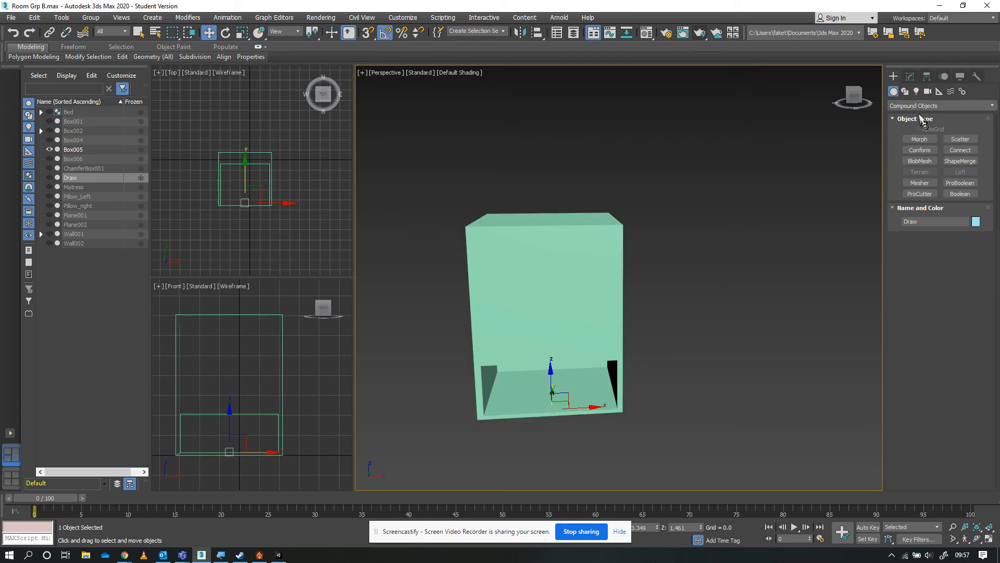
- Draw a thin Standard Primitives box (Box007) across the drawer opening in the Top viewport
{"action": "left_click", "coordinate": [938, 105]}
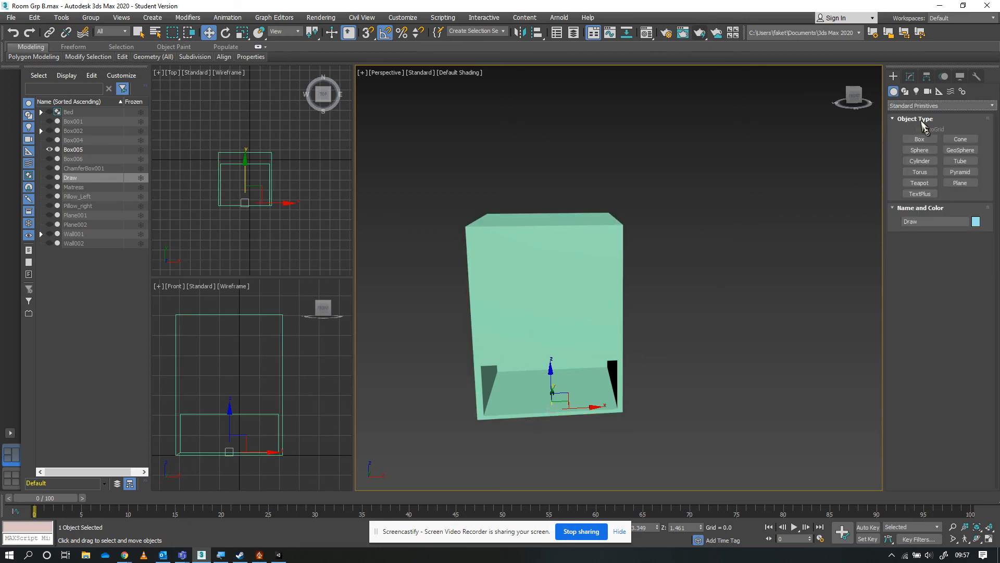
{"action": "left_click", "coordinate": [919, 139]}
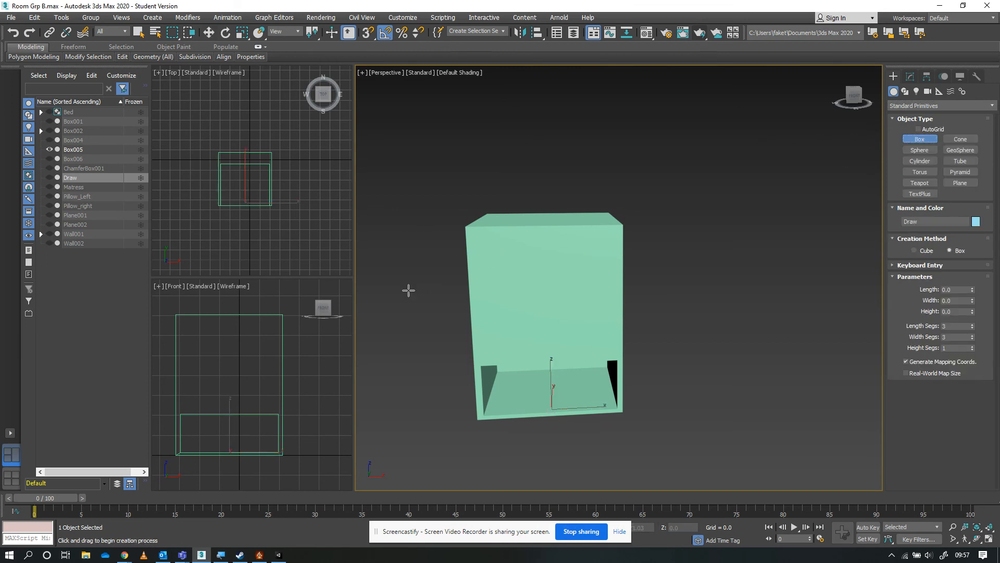
{"action": "mouse_move", "coordinate": [216, 196]}
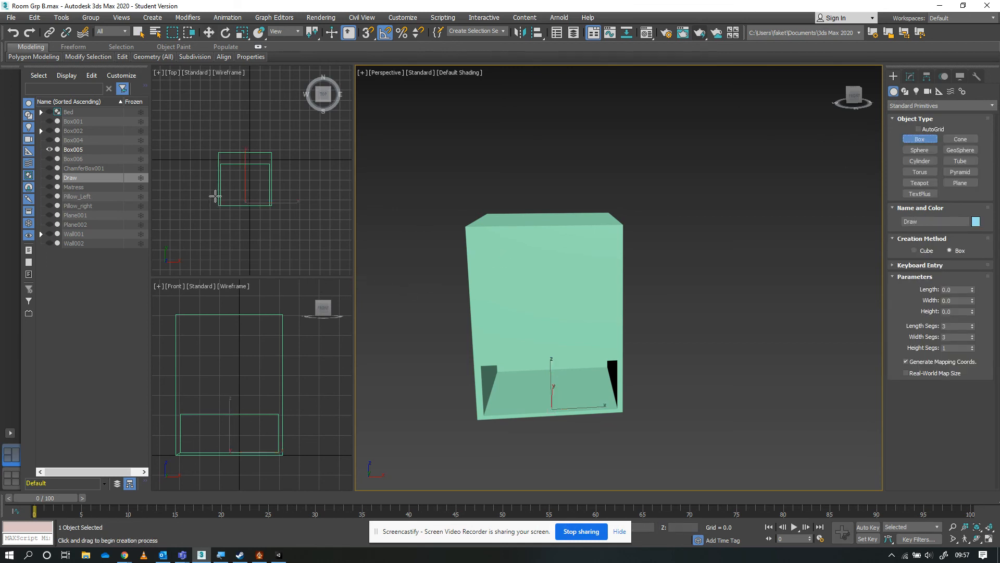
{"action": "mouse_move", "coordinate": [217, 198]}
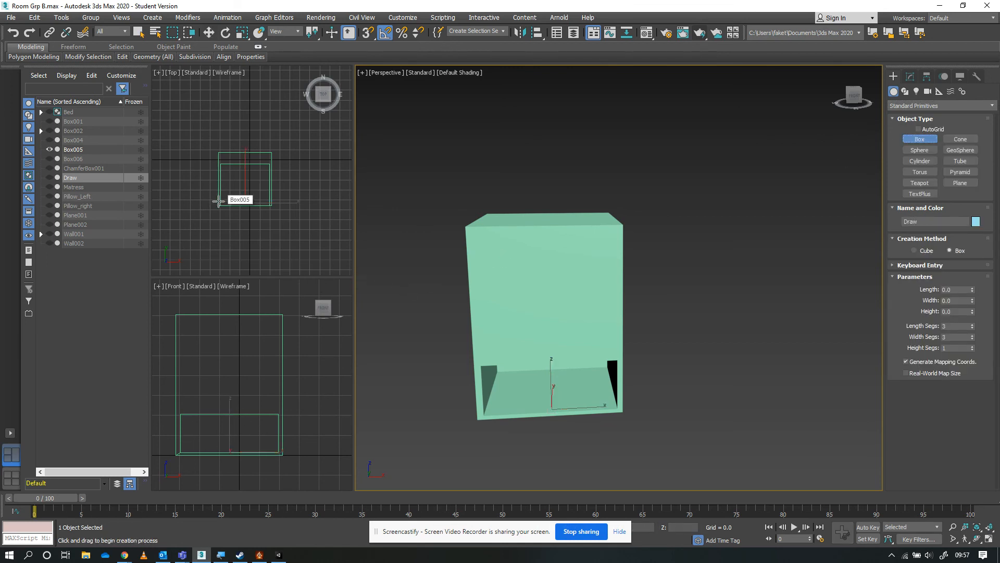
{"action": "left_click_drag", "start_coordinate": [226, 201], "coordinate": [239, 203]}
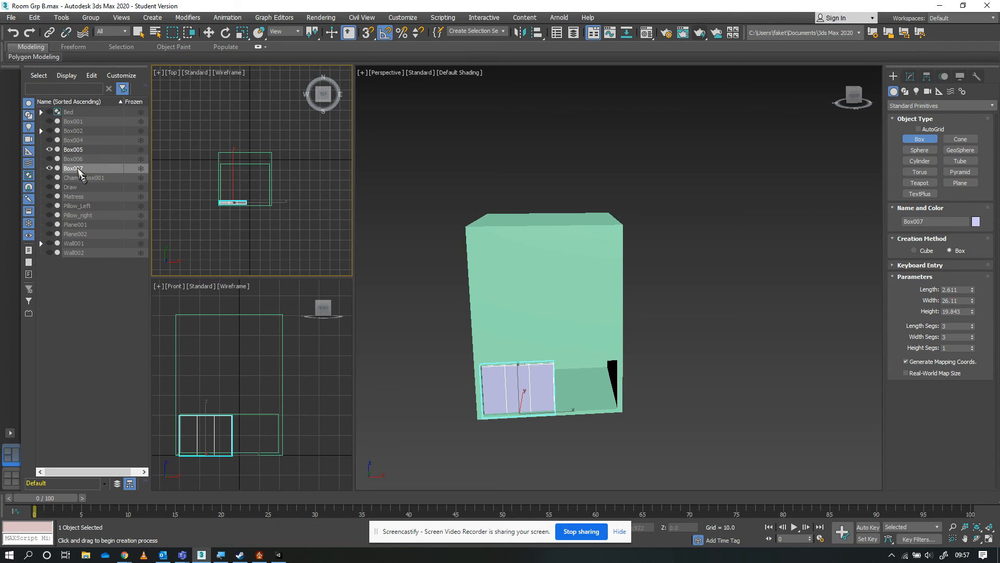
- Uniform-scale Box007 to span the full lower front opening, then ready it for moving
{"action": "left_click", "coordinate": [73, 168]}
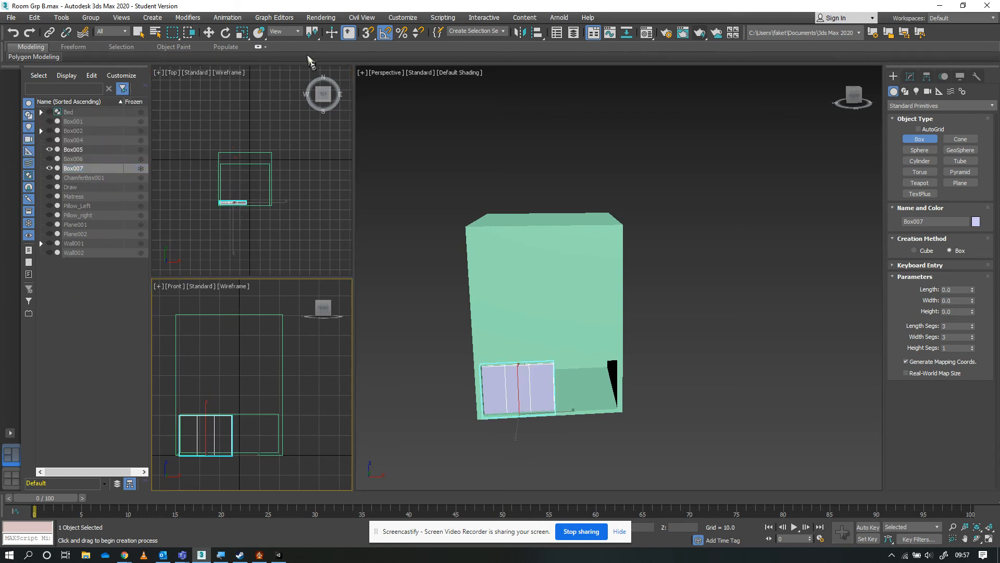
{"action": "mouse_move", "coordinate": [274, 18]}
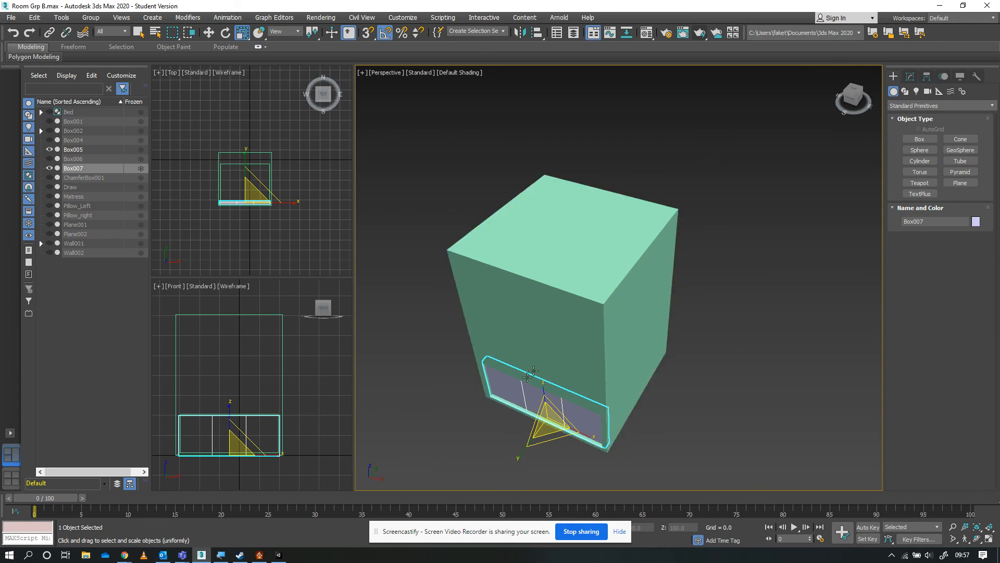
{"action": "mouse_move", "coordinate": [654, 409]}
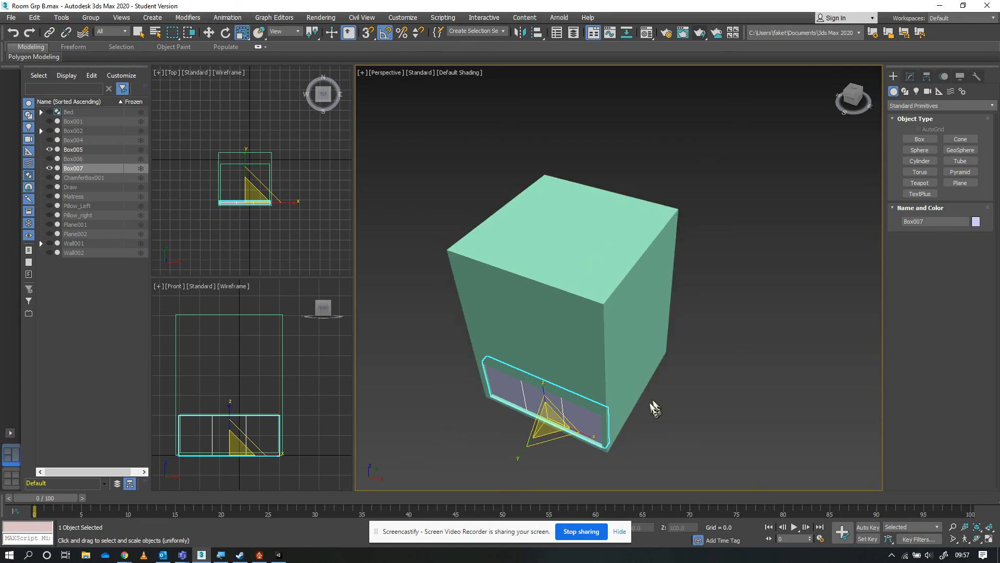
{"action": "mouse_move", "coordinate": [240, 32]}
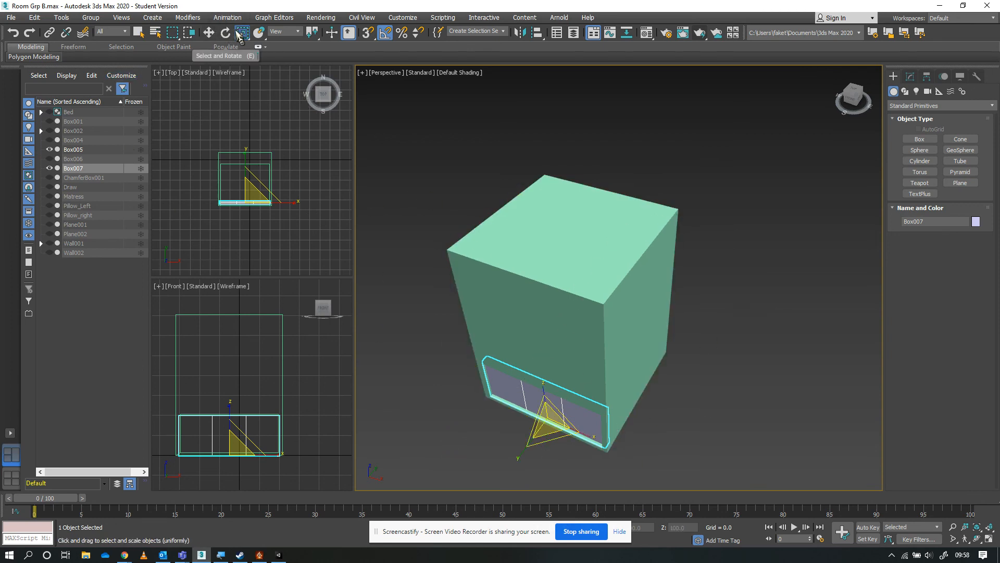
{"action": "left_click", "coordinate": [206, 32]}
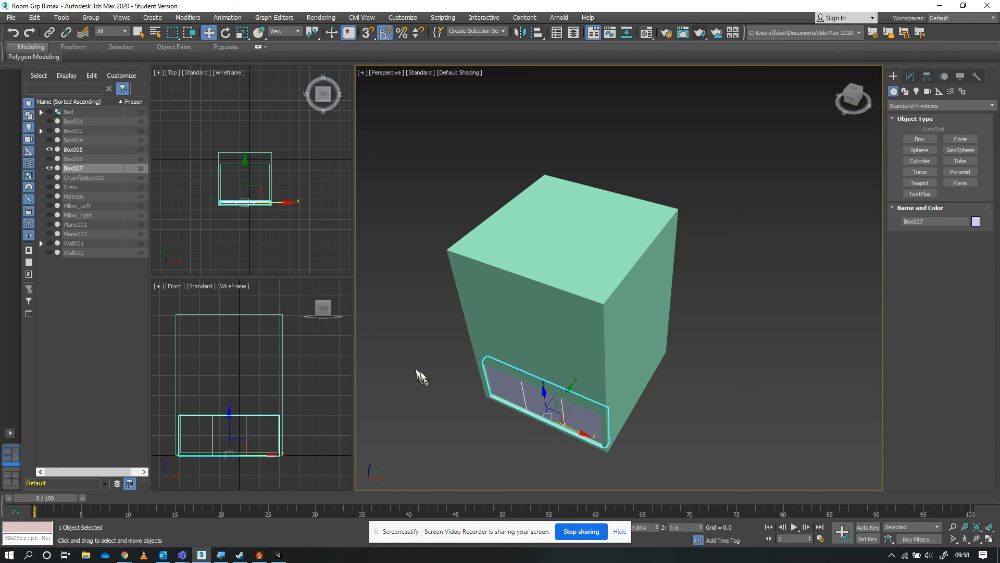